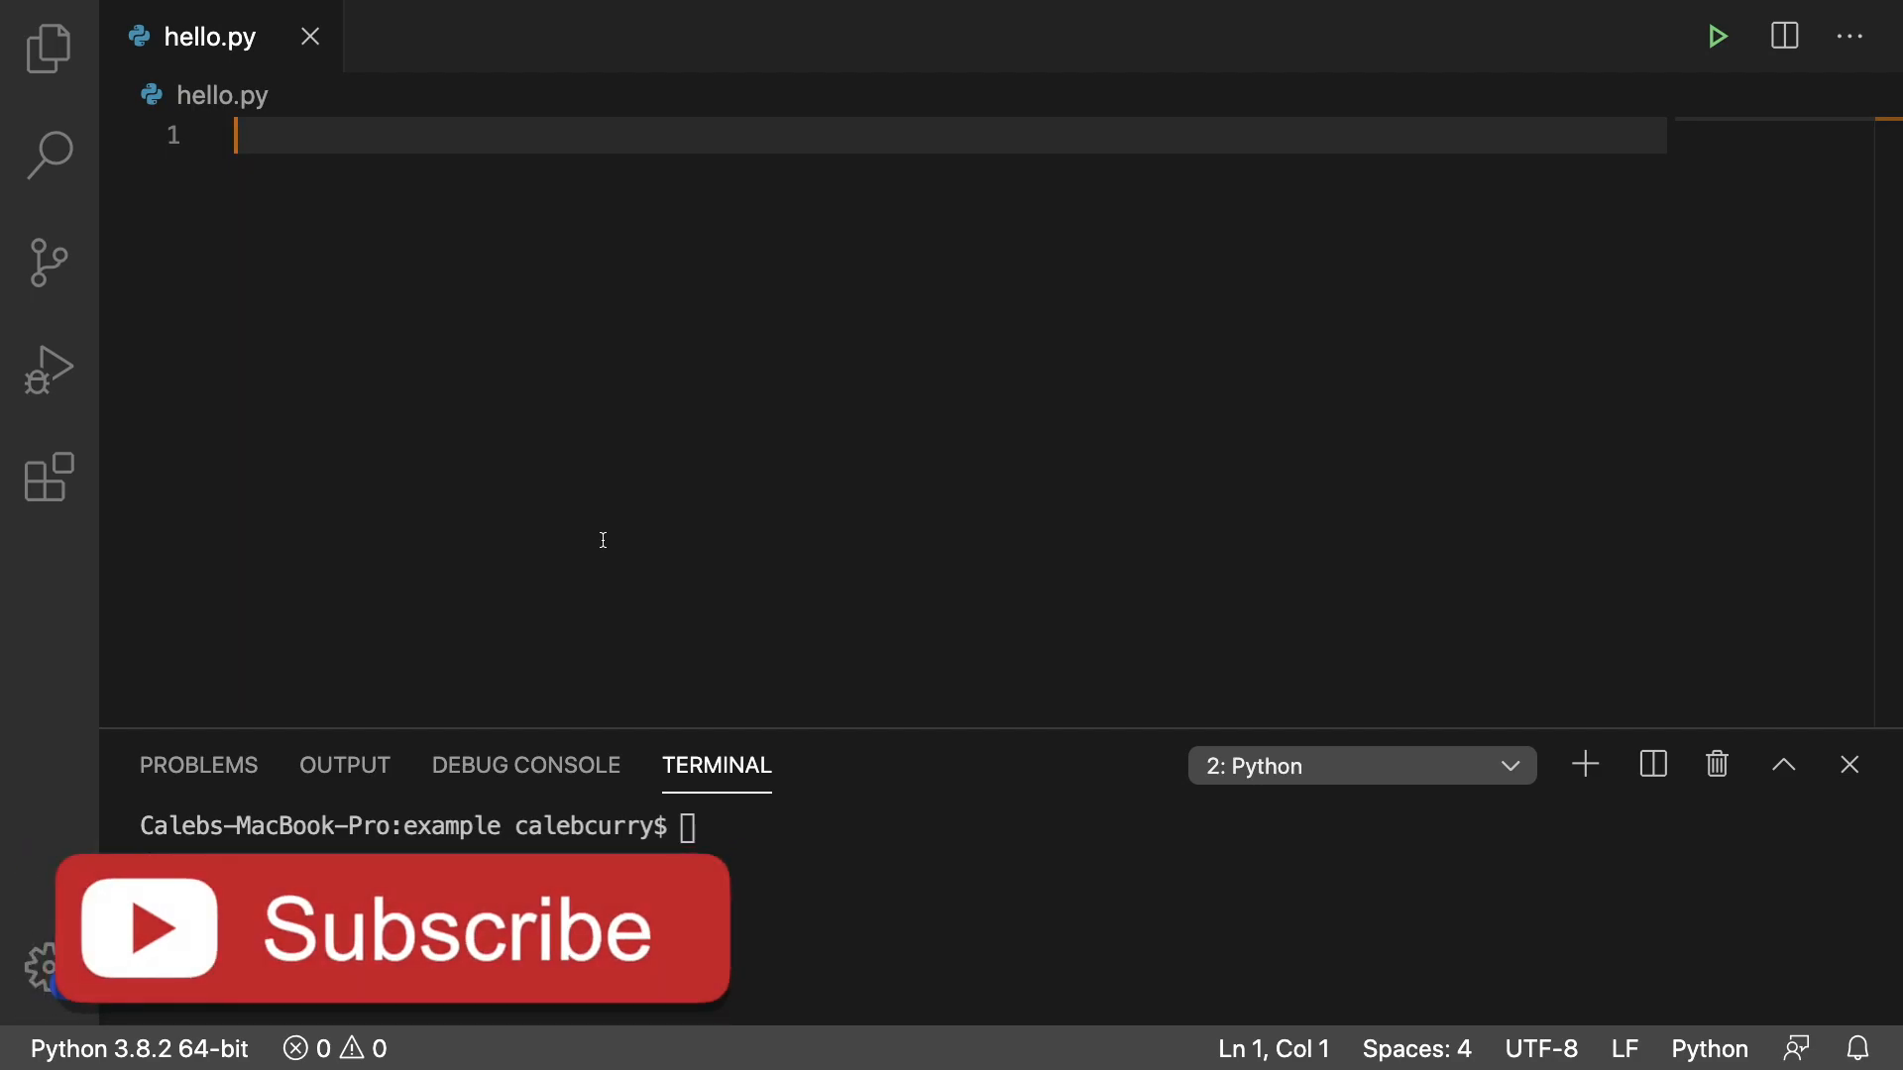
Write nested for i / for j loops over range(10) printing j with end=" " and a closing print()
{"action": "left_click", "coordinate": [390, 948]}
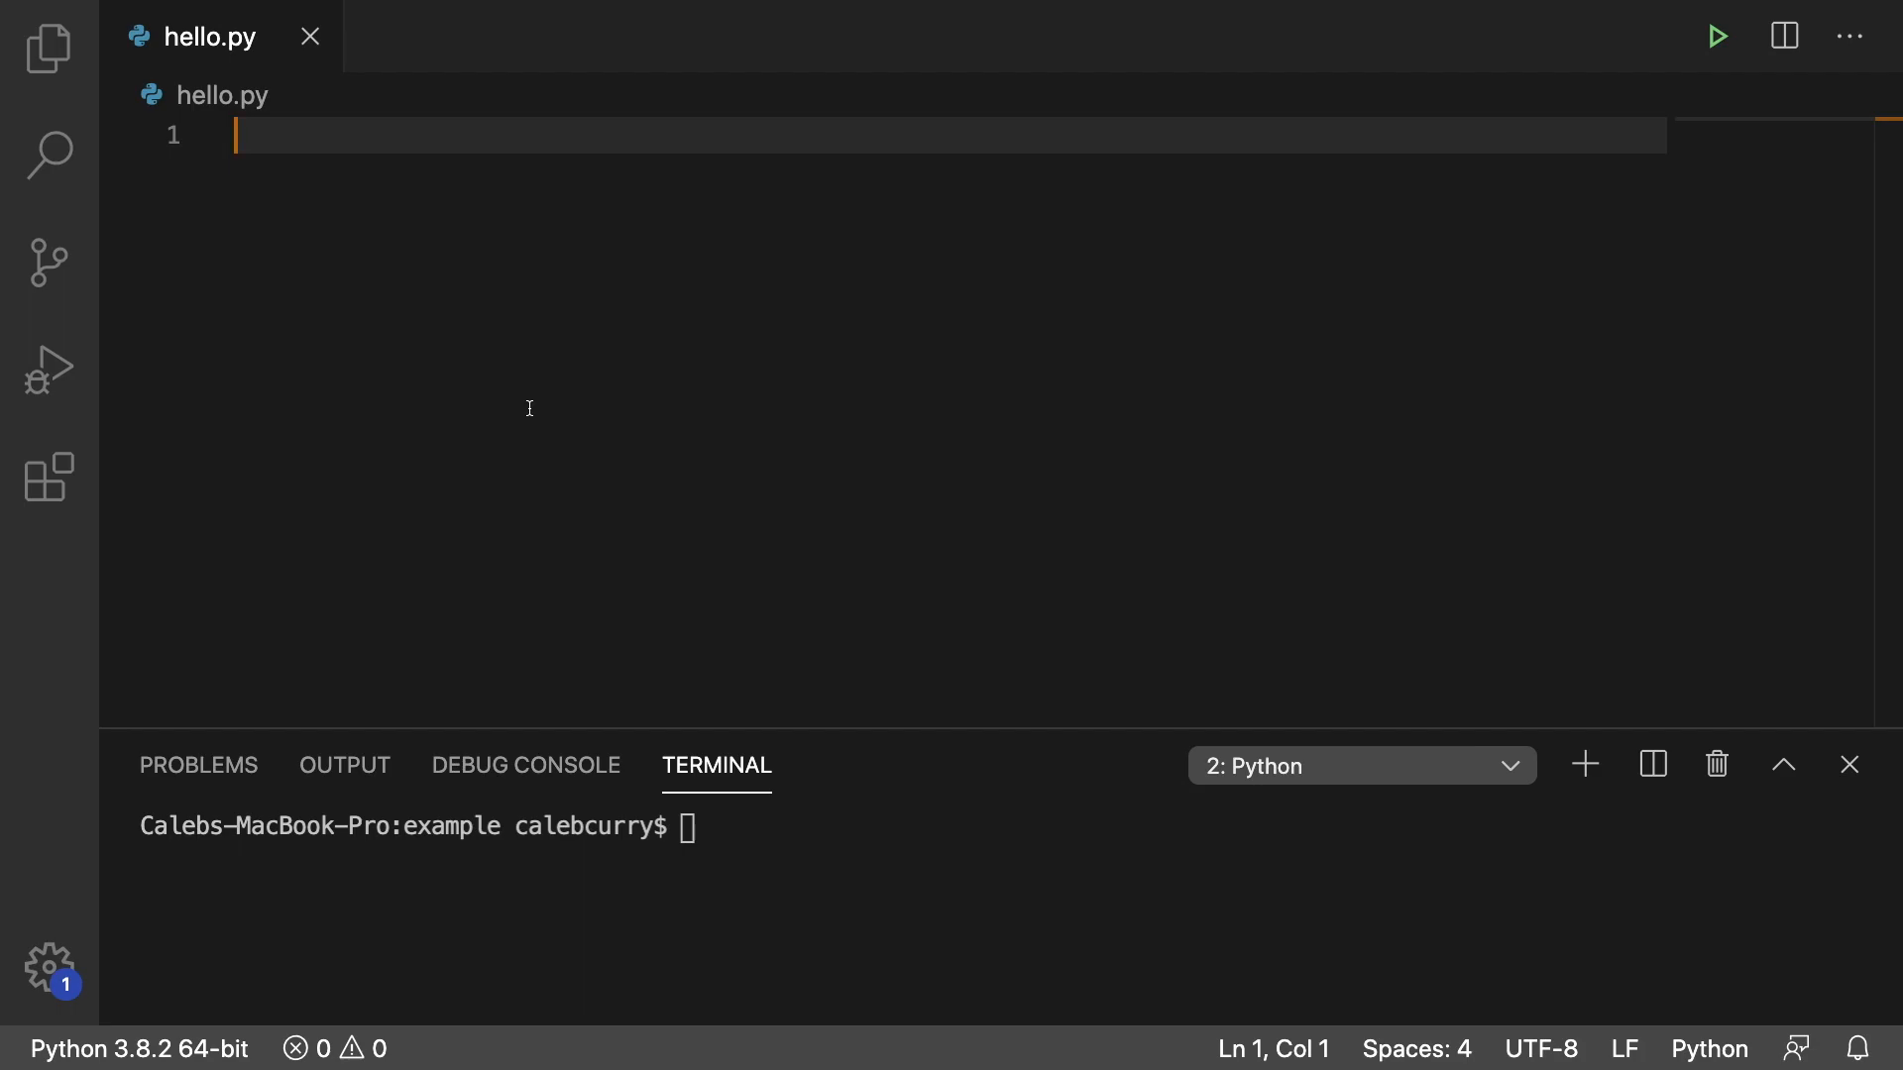
{"action": "type", "text": "for i in range"}
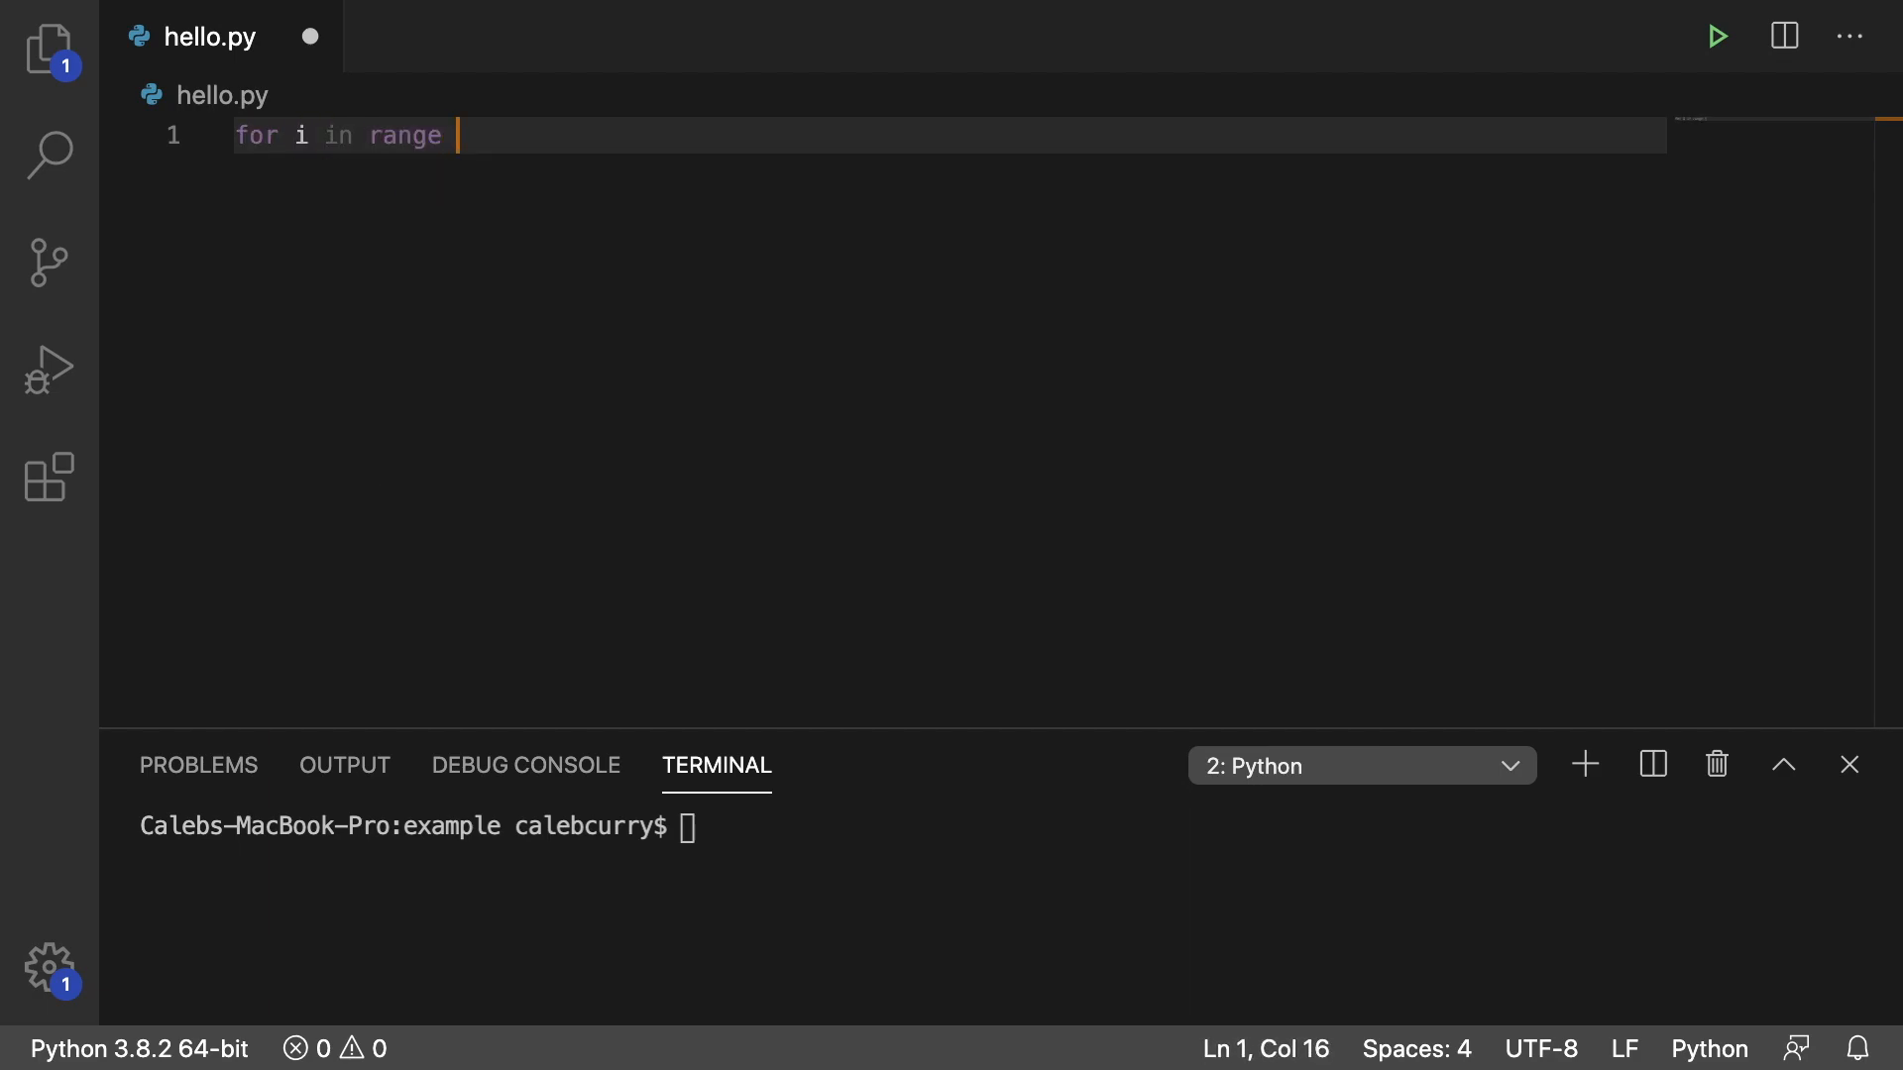
{"action": "type", "text": "(10)"}
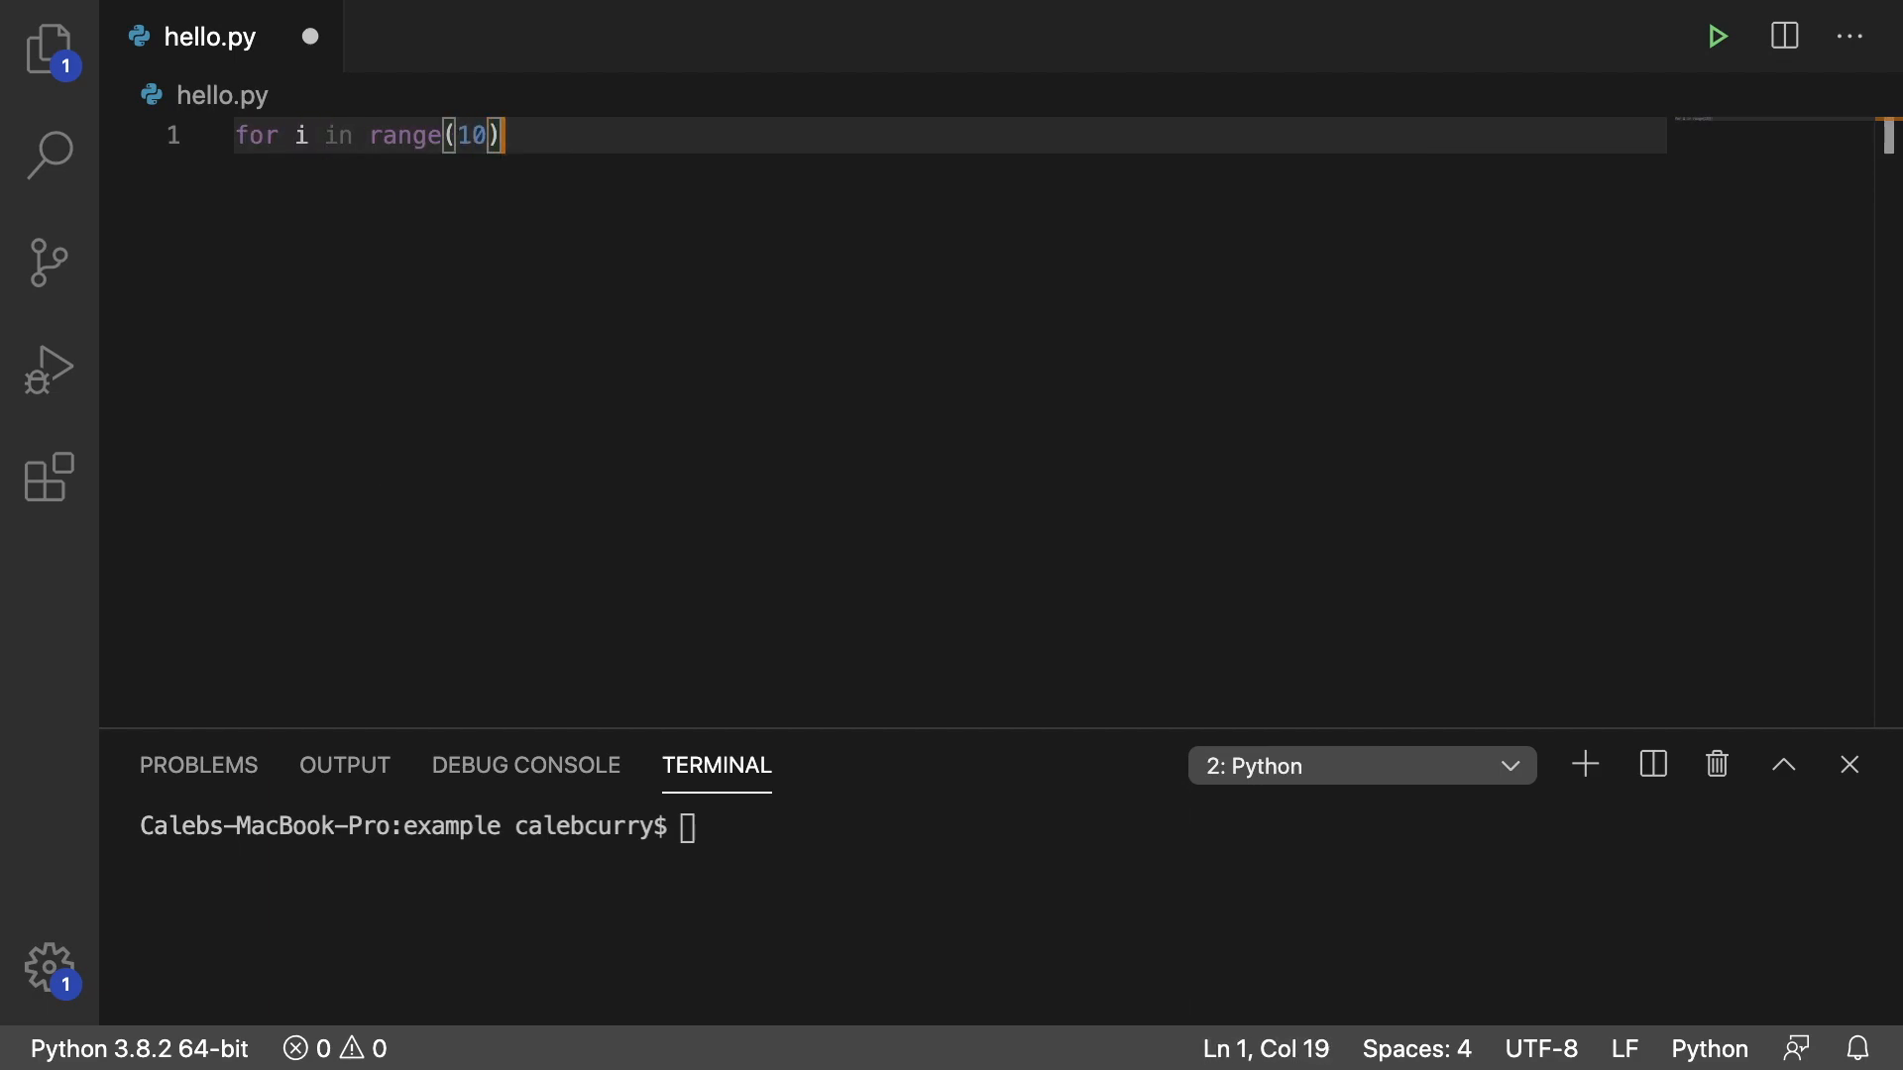
{"action": "type", "text": ":"}
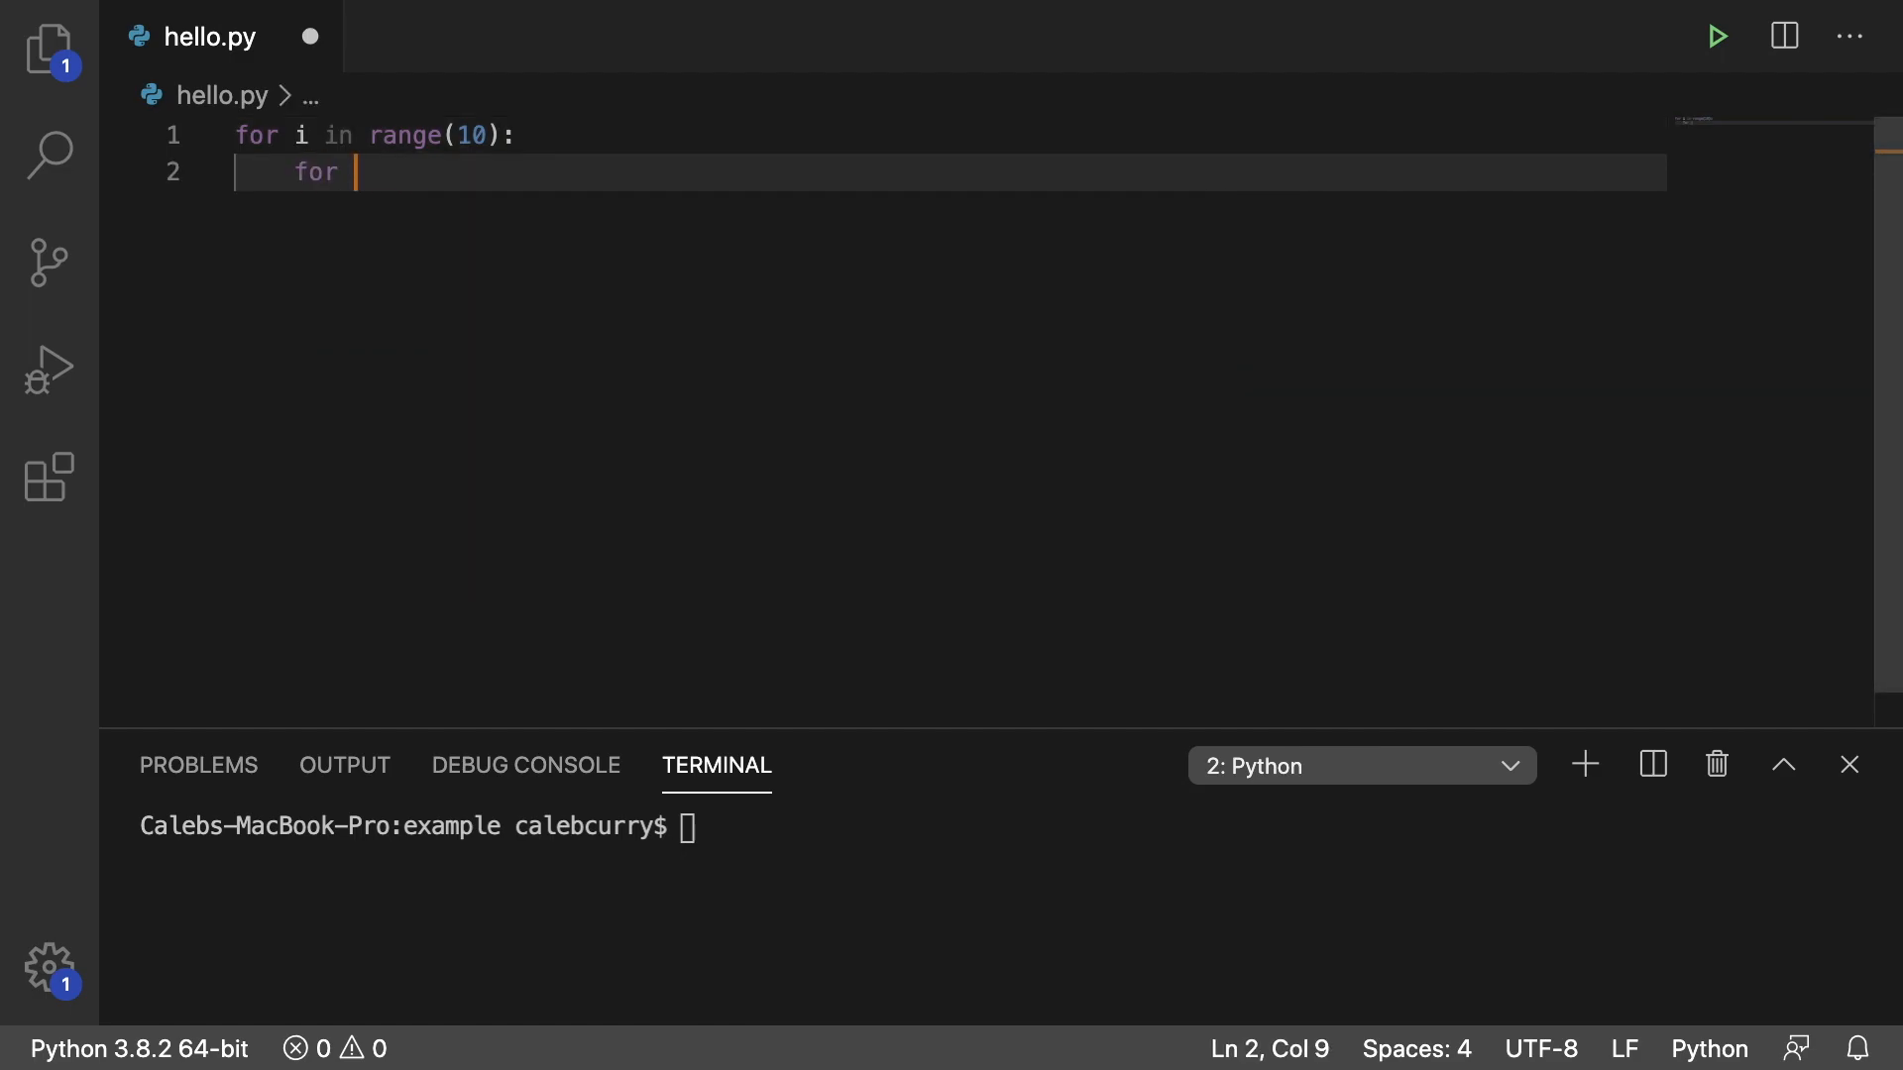
{"action": "type", "text": "j in range(1"}
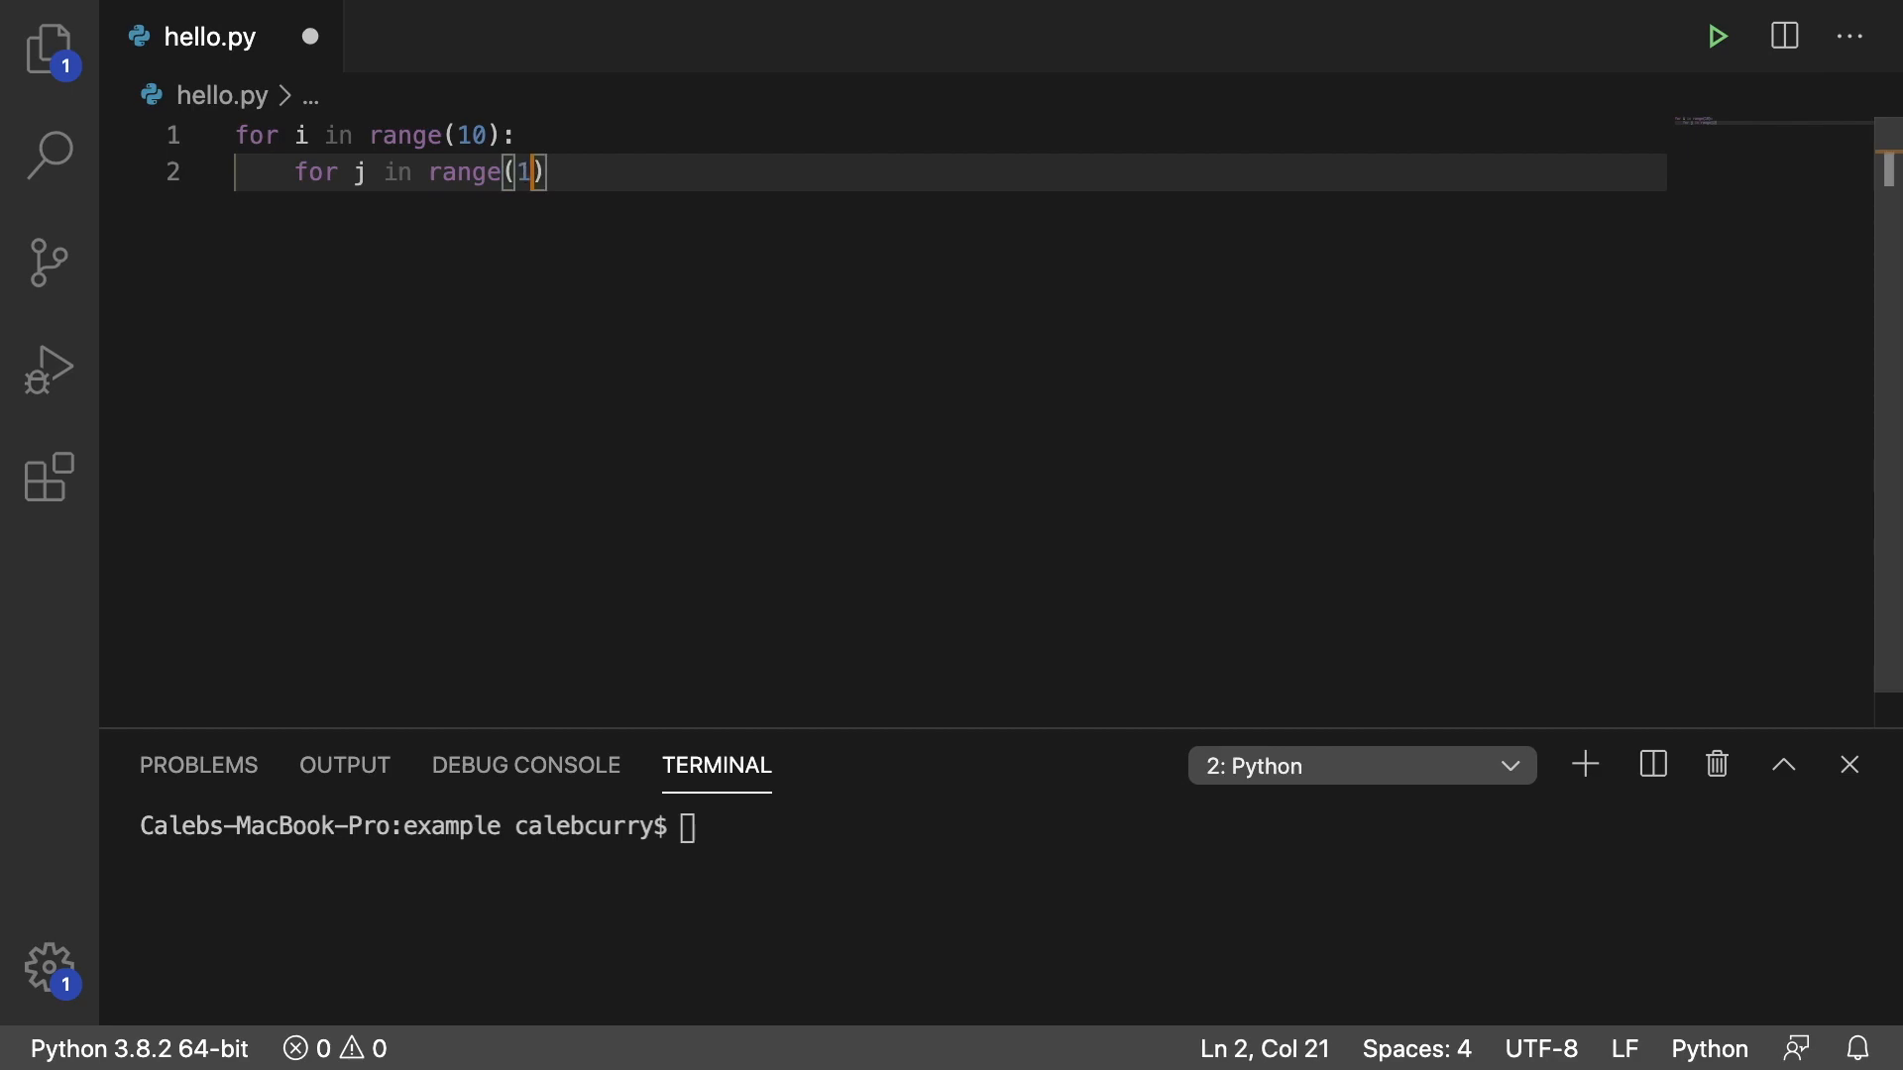
{"action": "type", "text": "0):"}
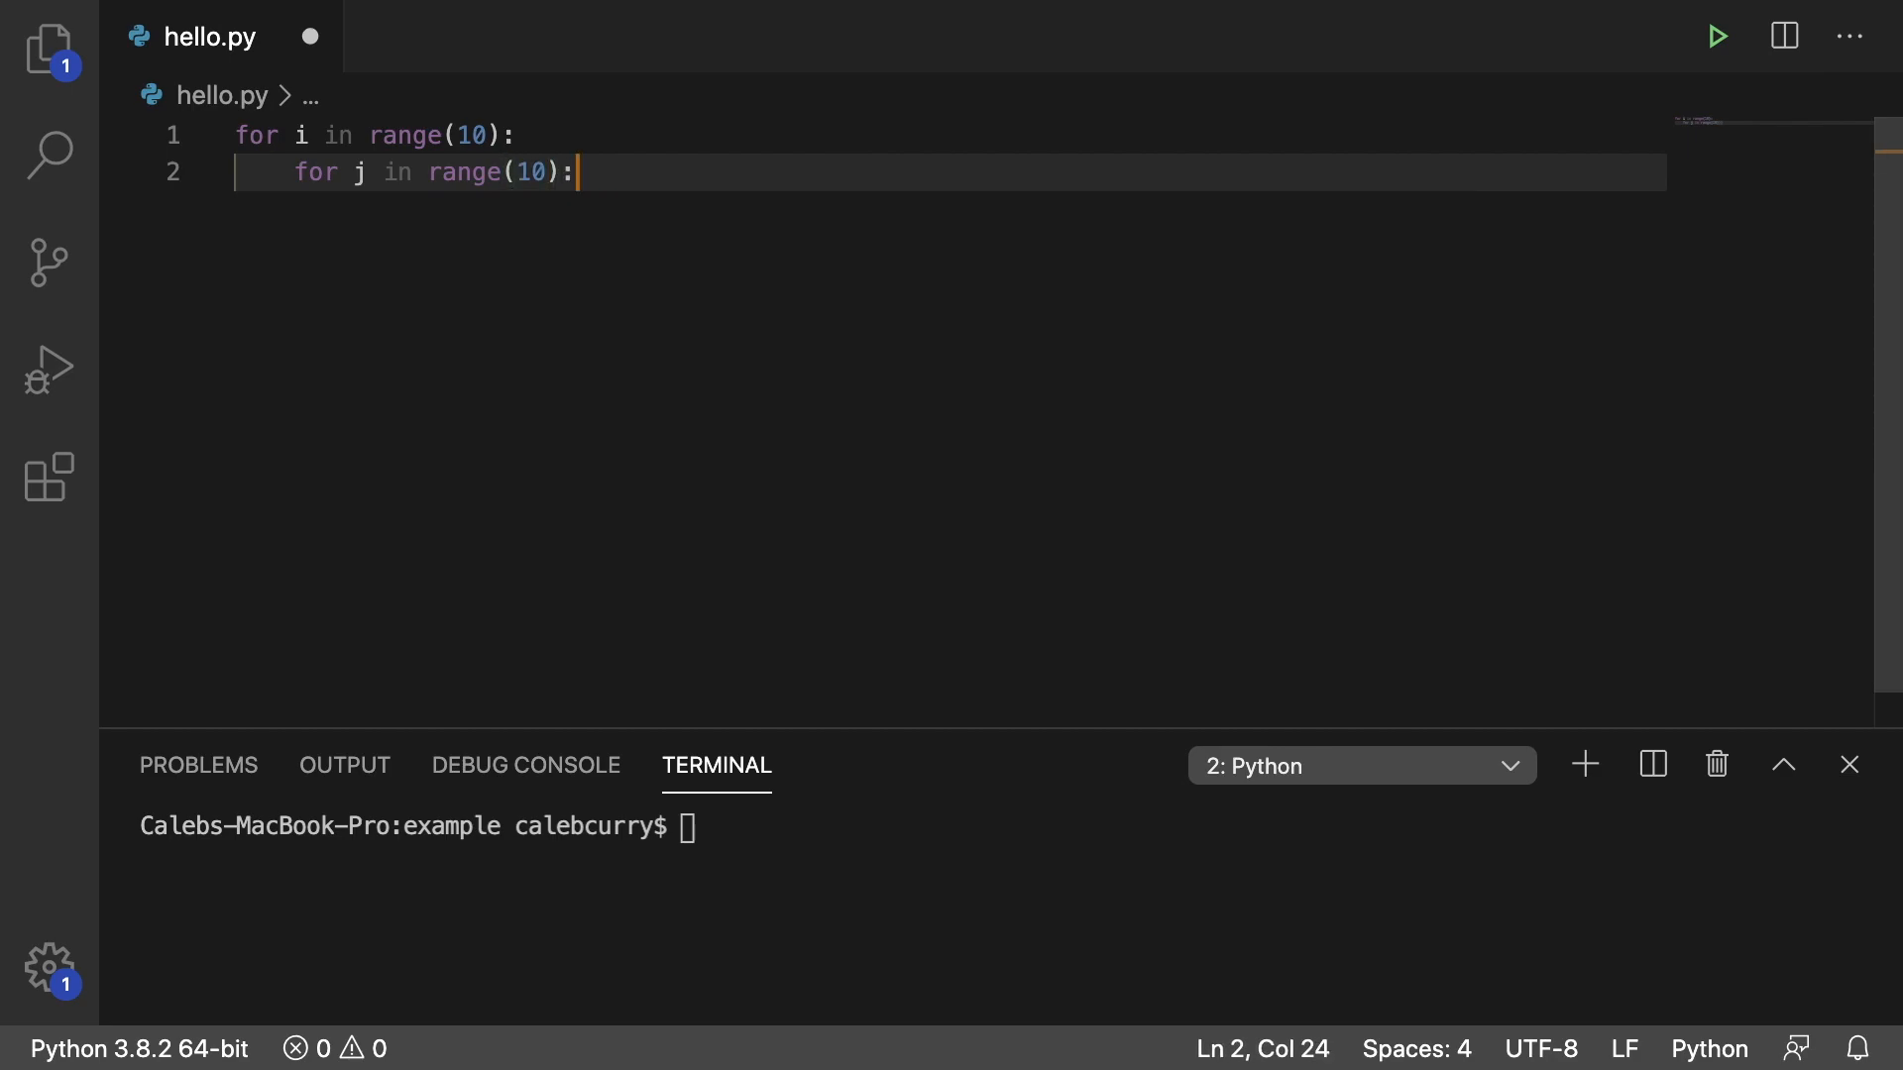
{"action": "type", "text": "print("}
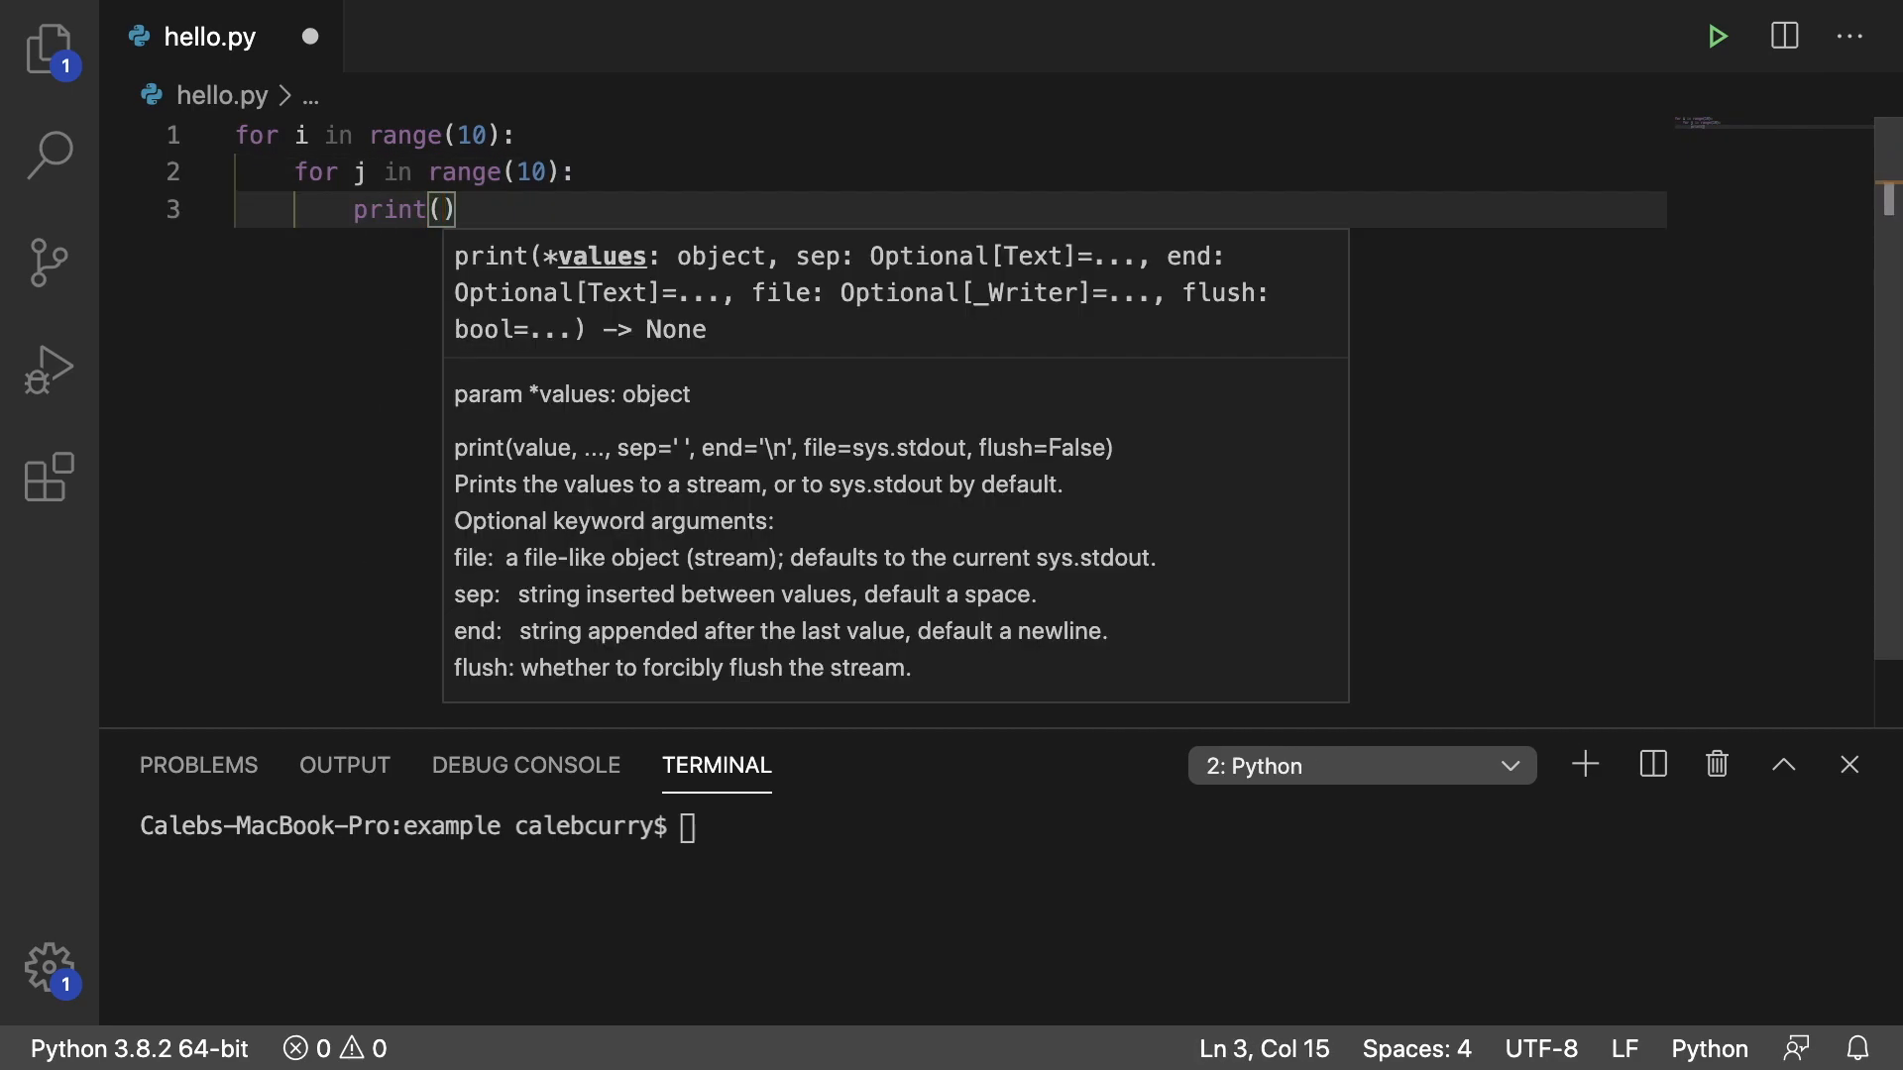
{"action": "type", "text": "j,"}
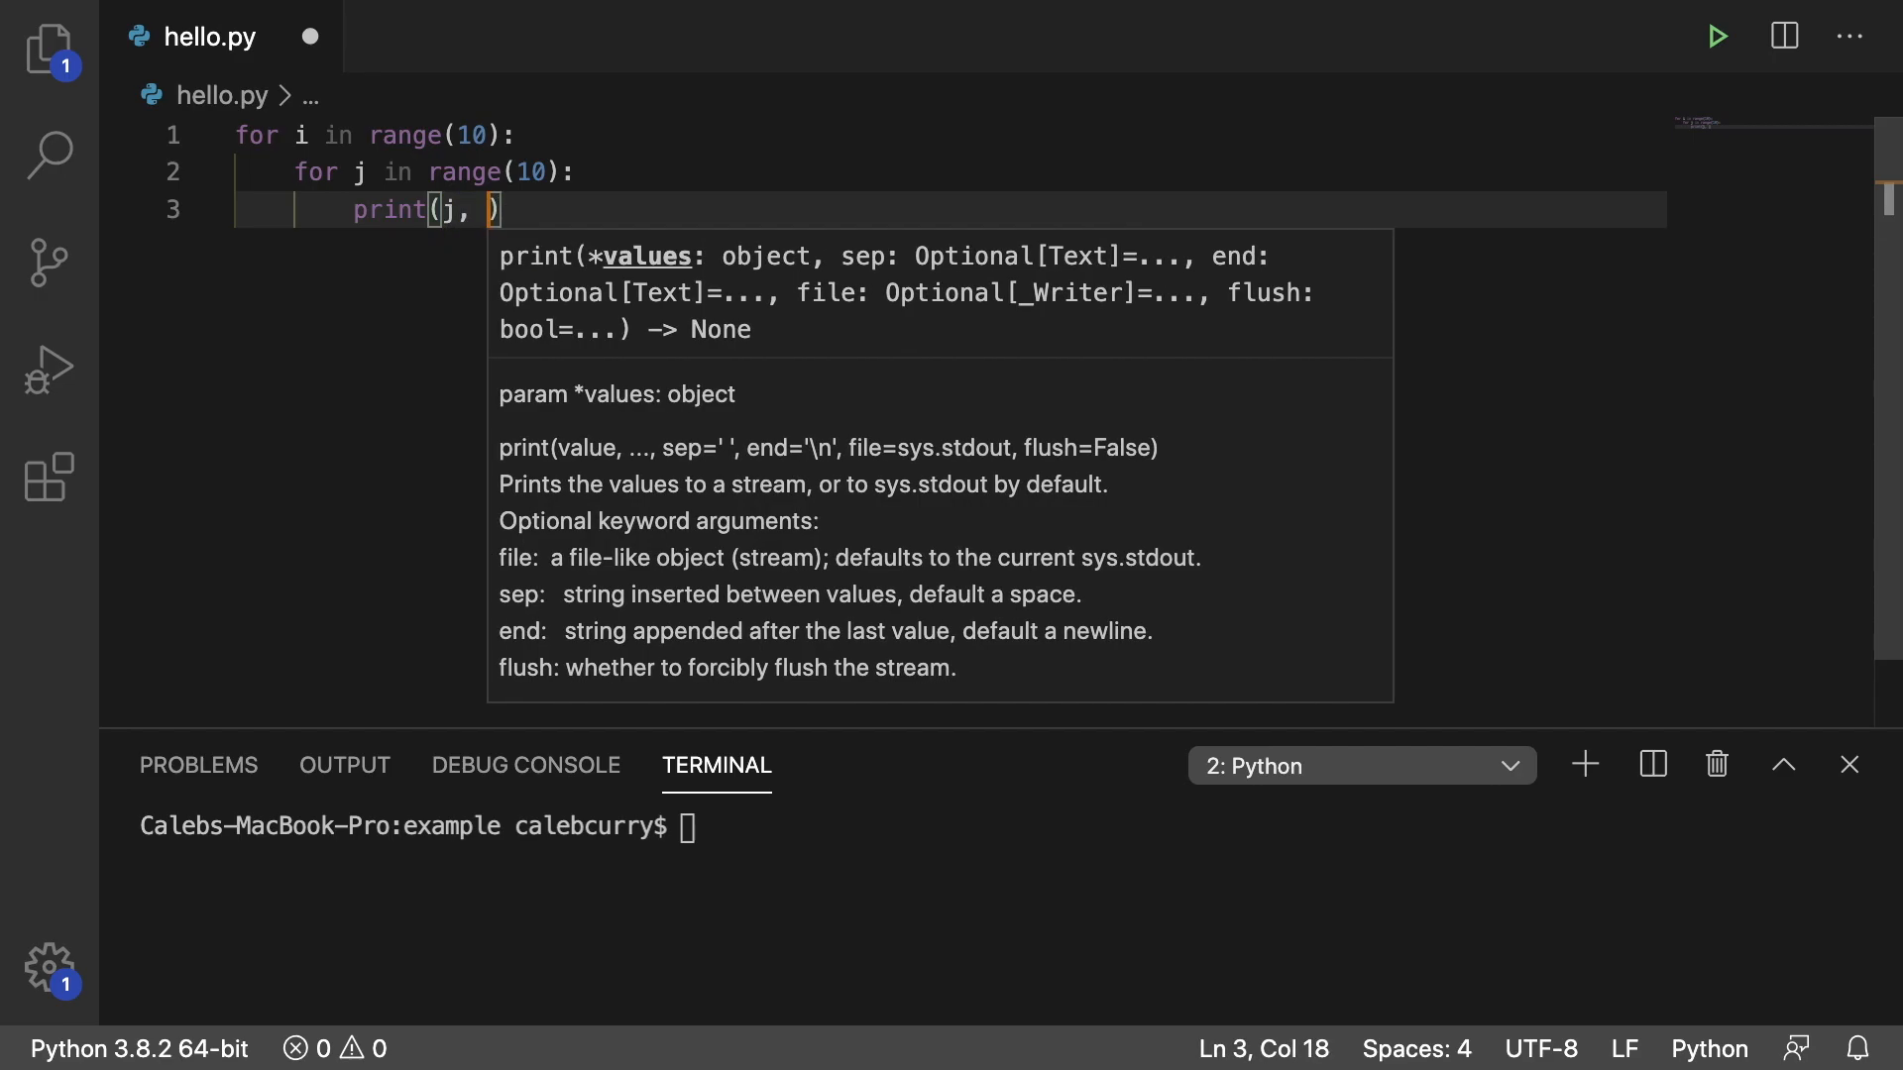
{"action": "type", "text": "end=\" \""}
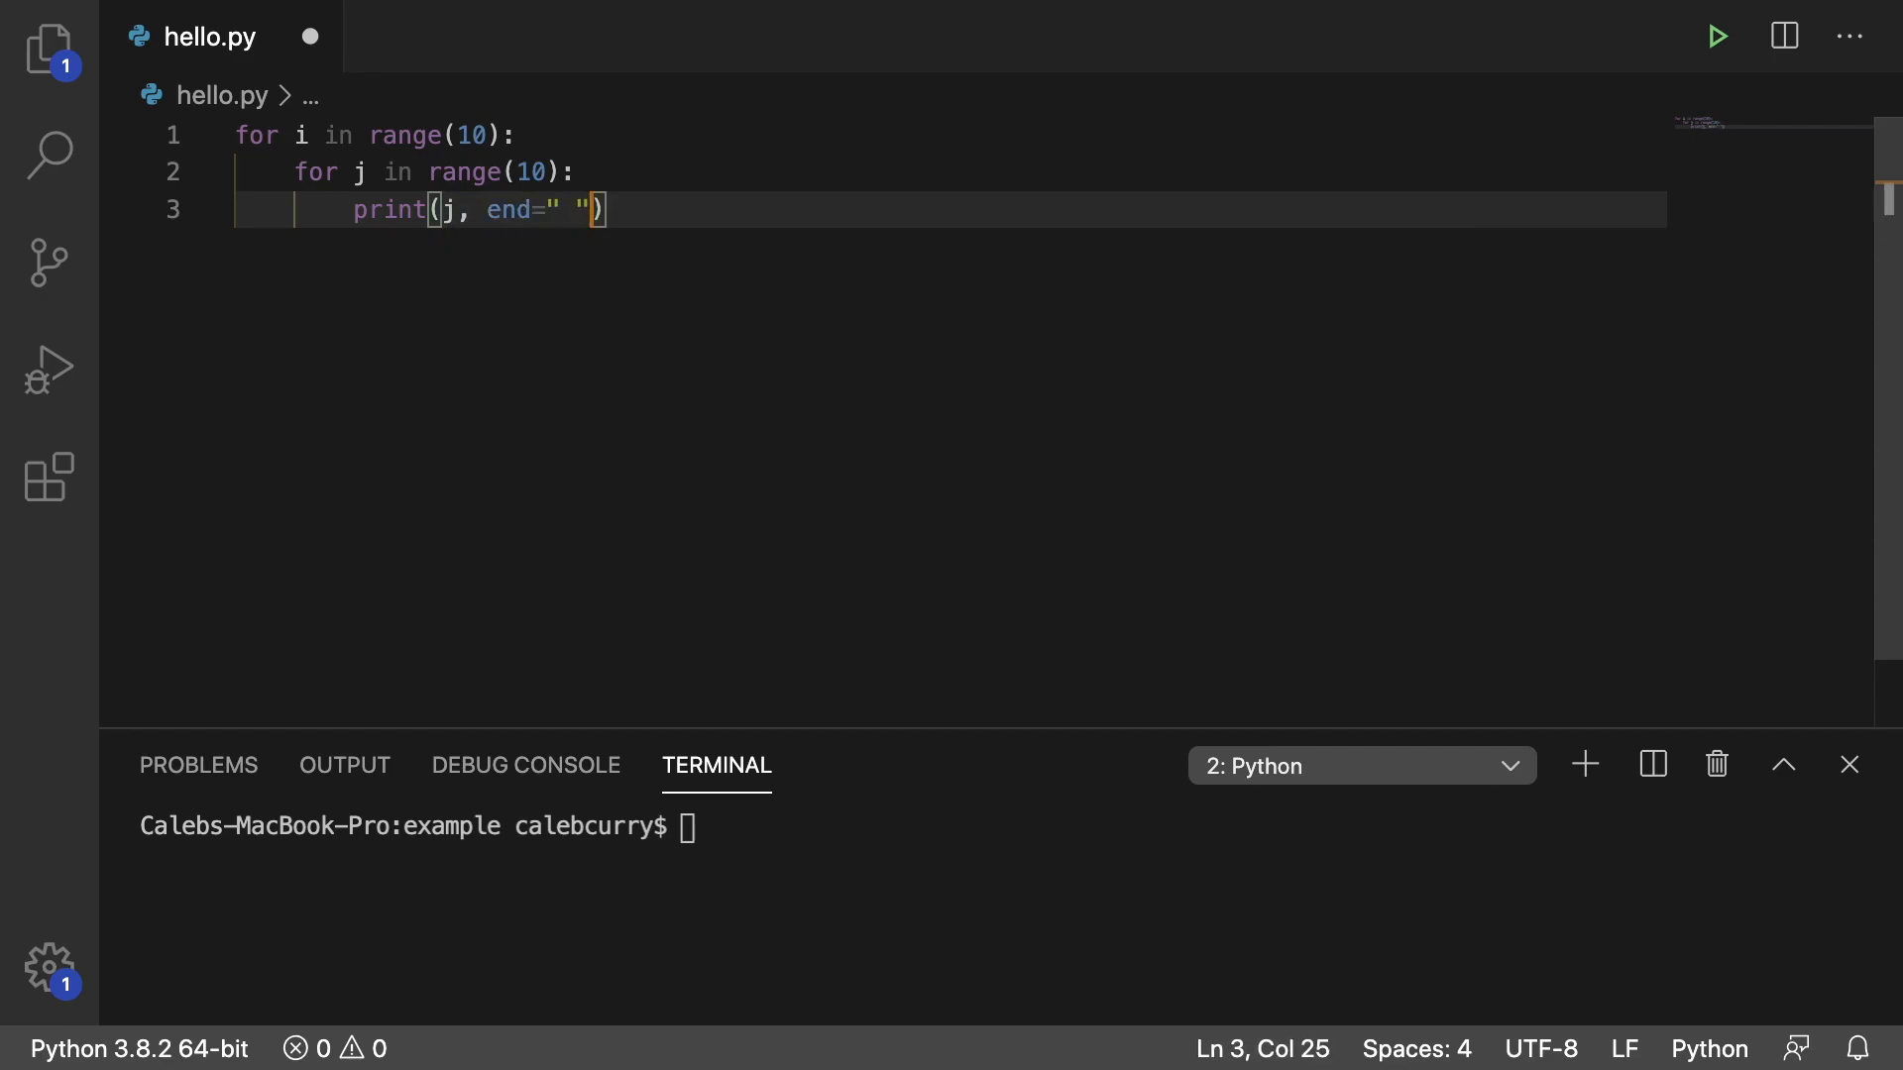
{"action": "type", "text": "print("}
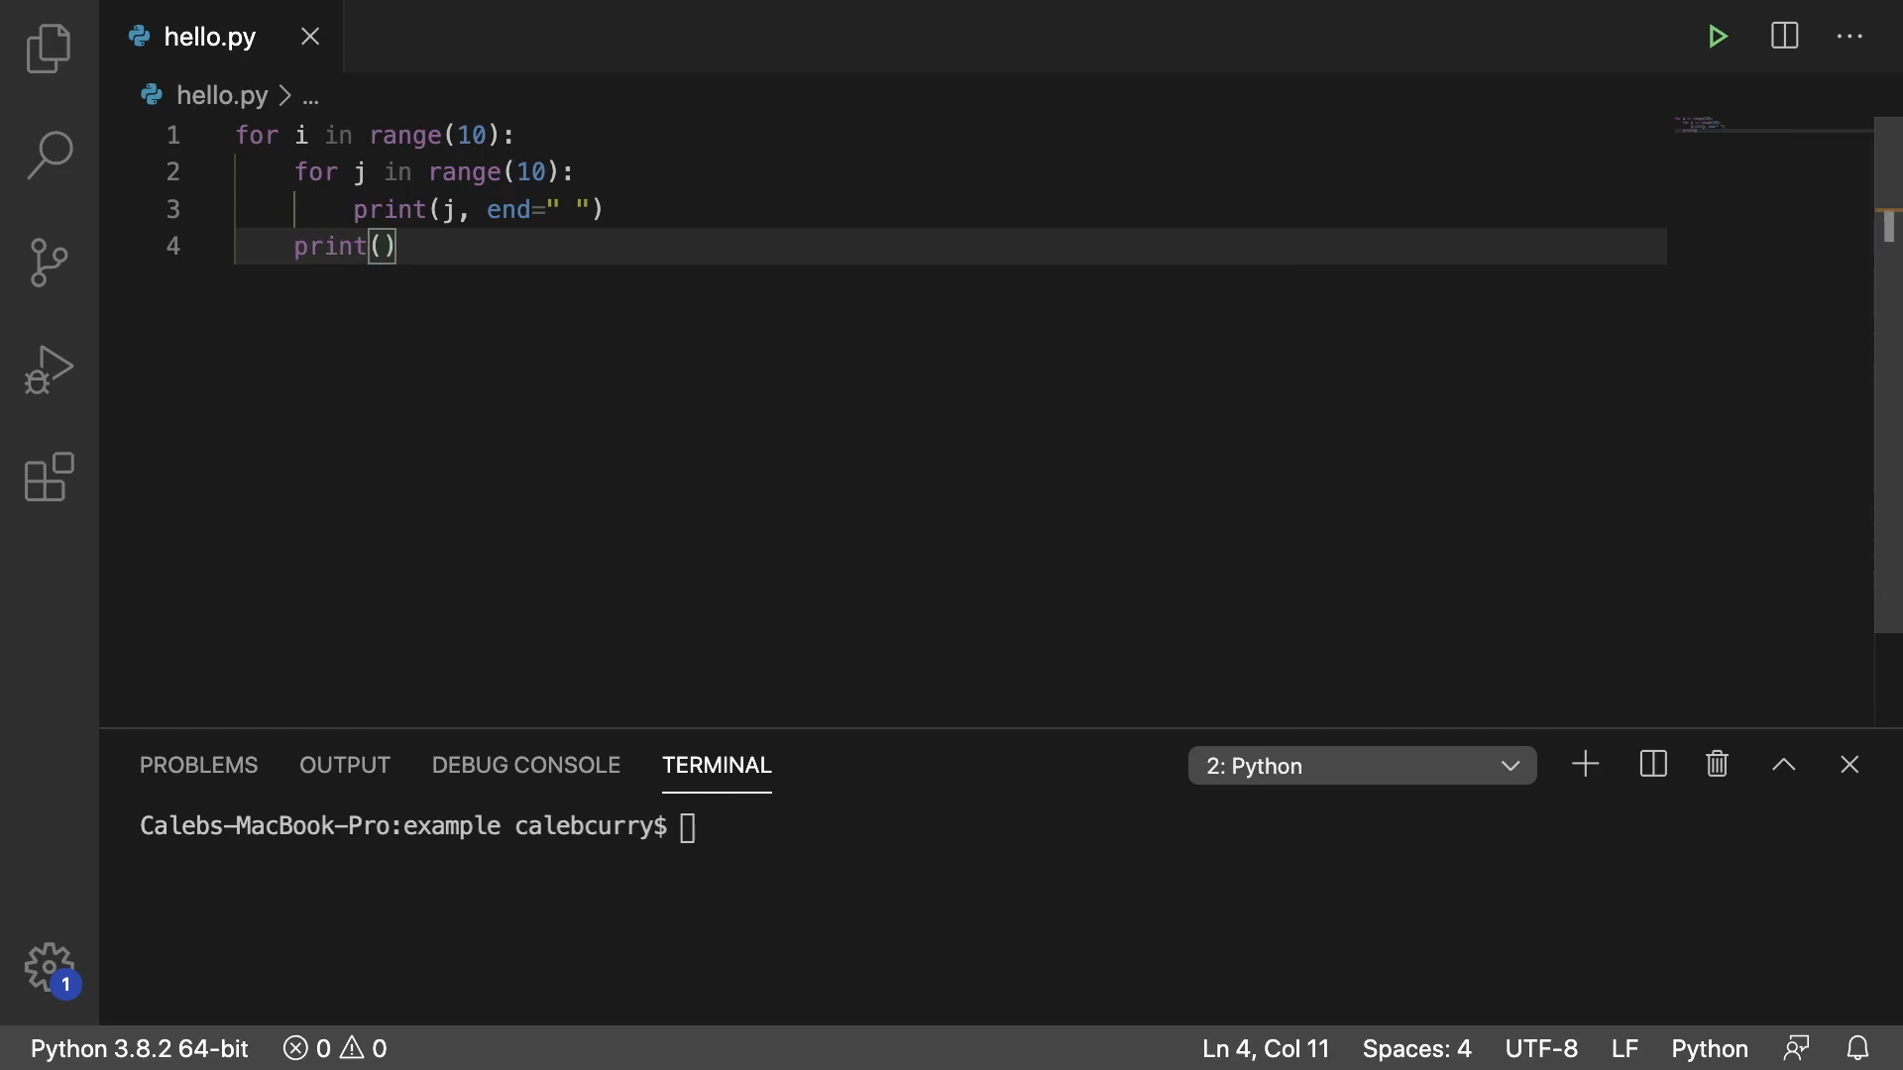
Run hello.py to show rows of 0 through 9, then place the cursor before the inner 10
{"action": "left_click", "coordinate": [1717, 36]}
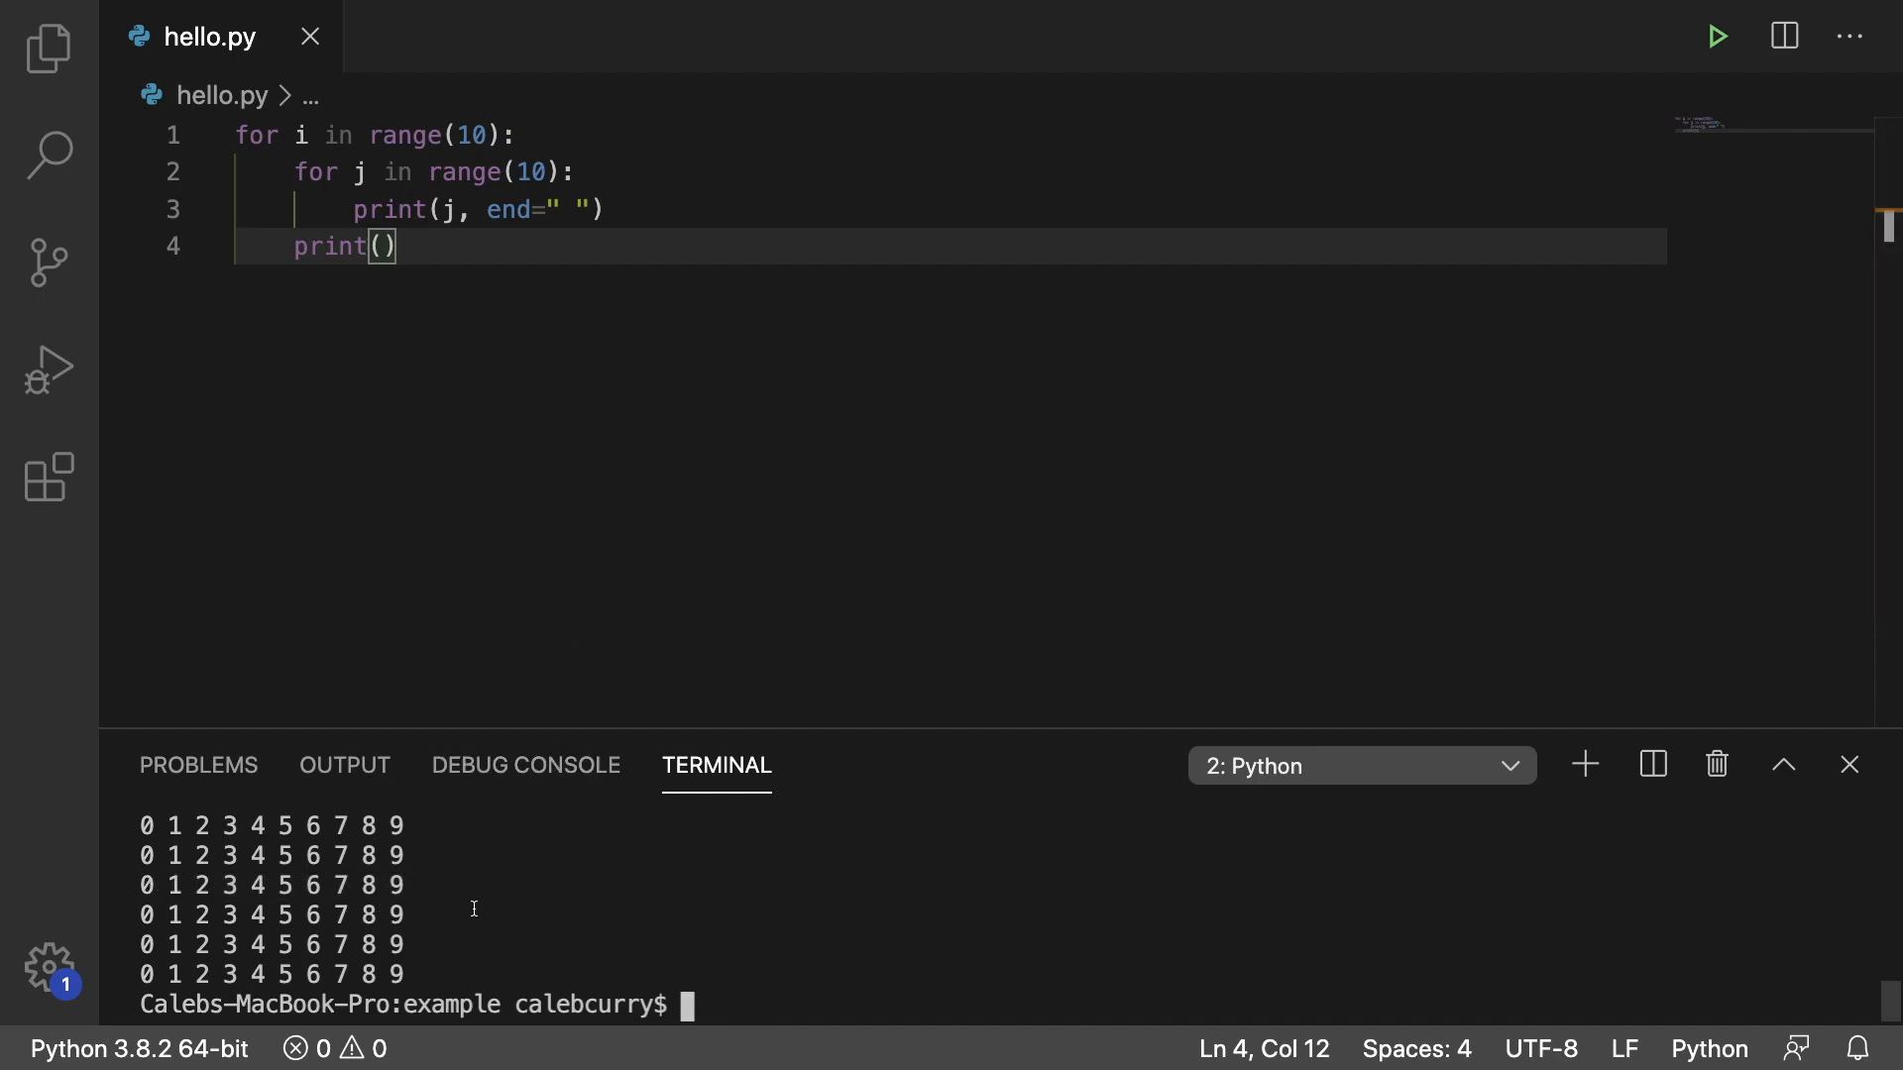
{"action": "mouse_move", "coordinate": [303, 135]}
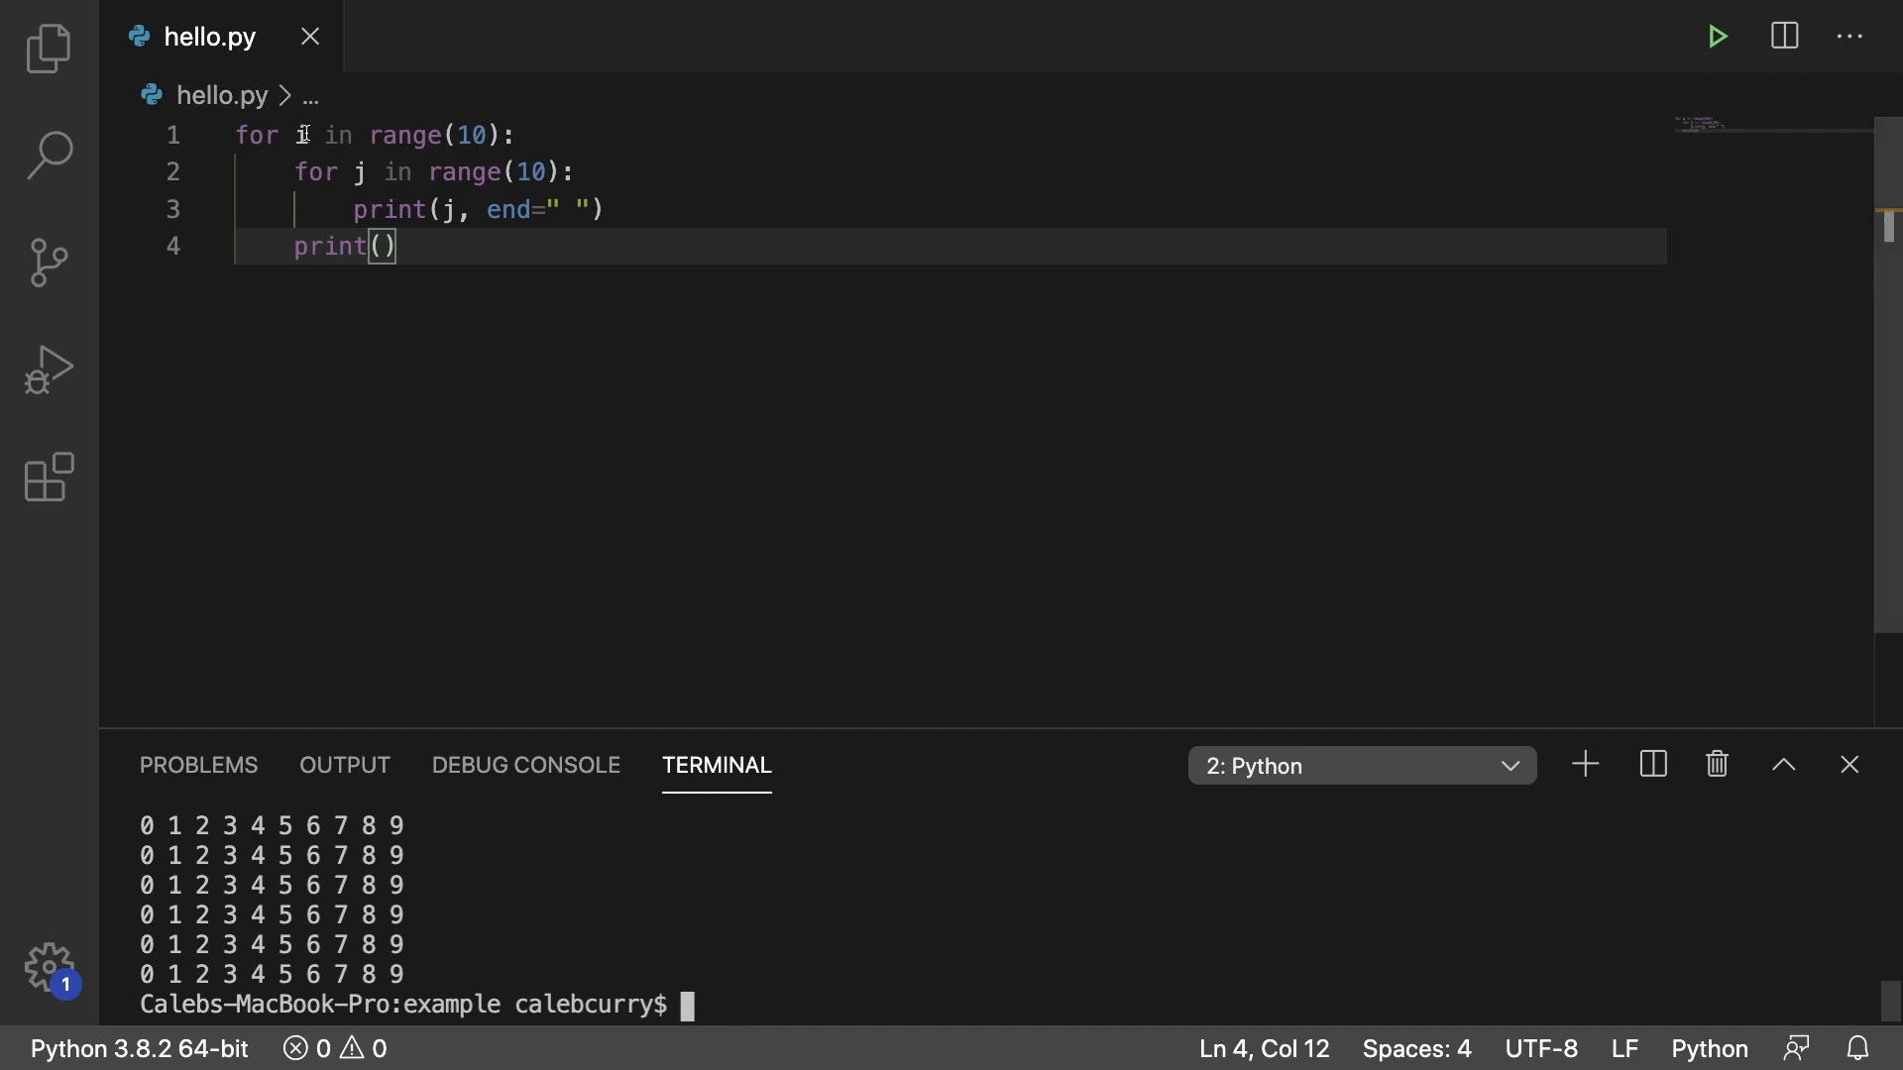
{"action": "left_click", "coordinate": [543, 170]}
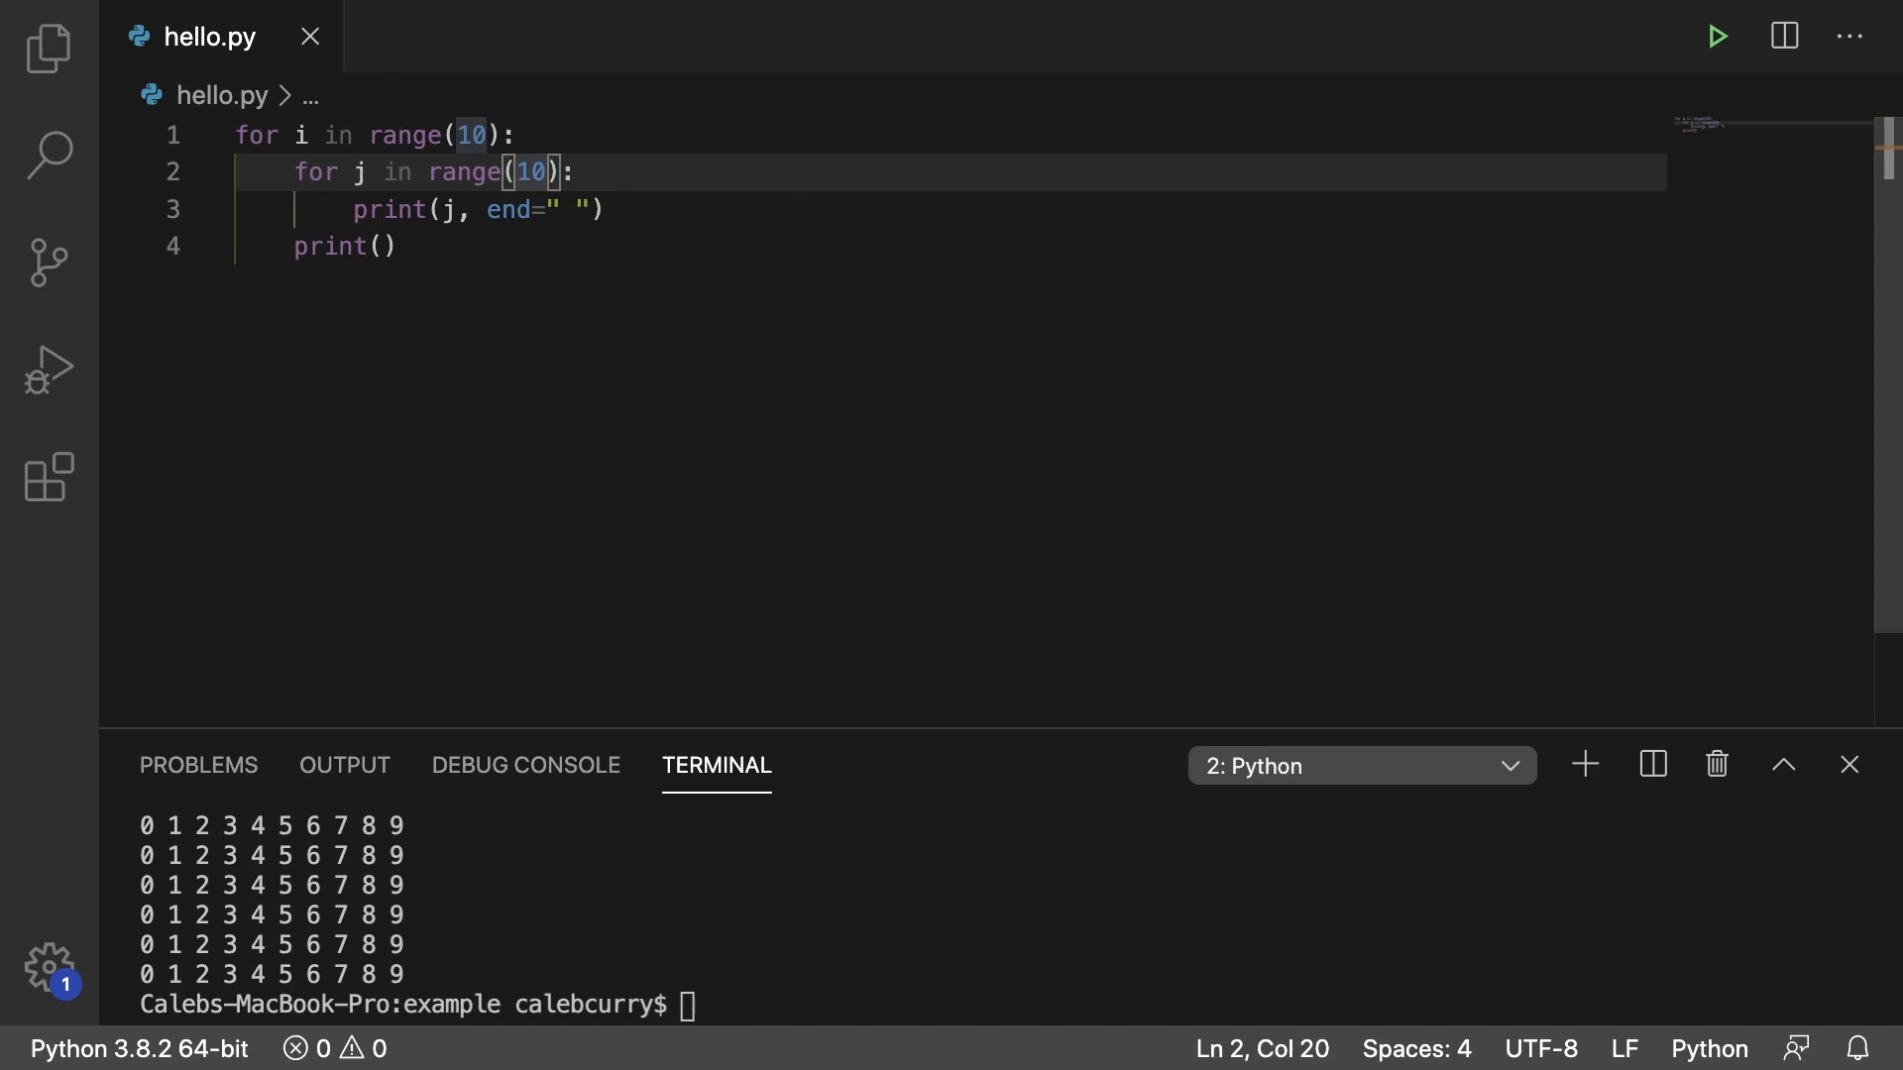
Change the inner loop to range(i, 10) and rerun to print shrinking rows
{"action": "type", "text": "i,"}
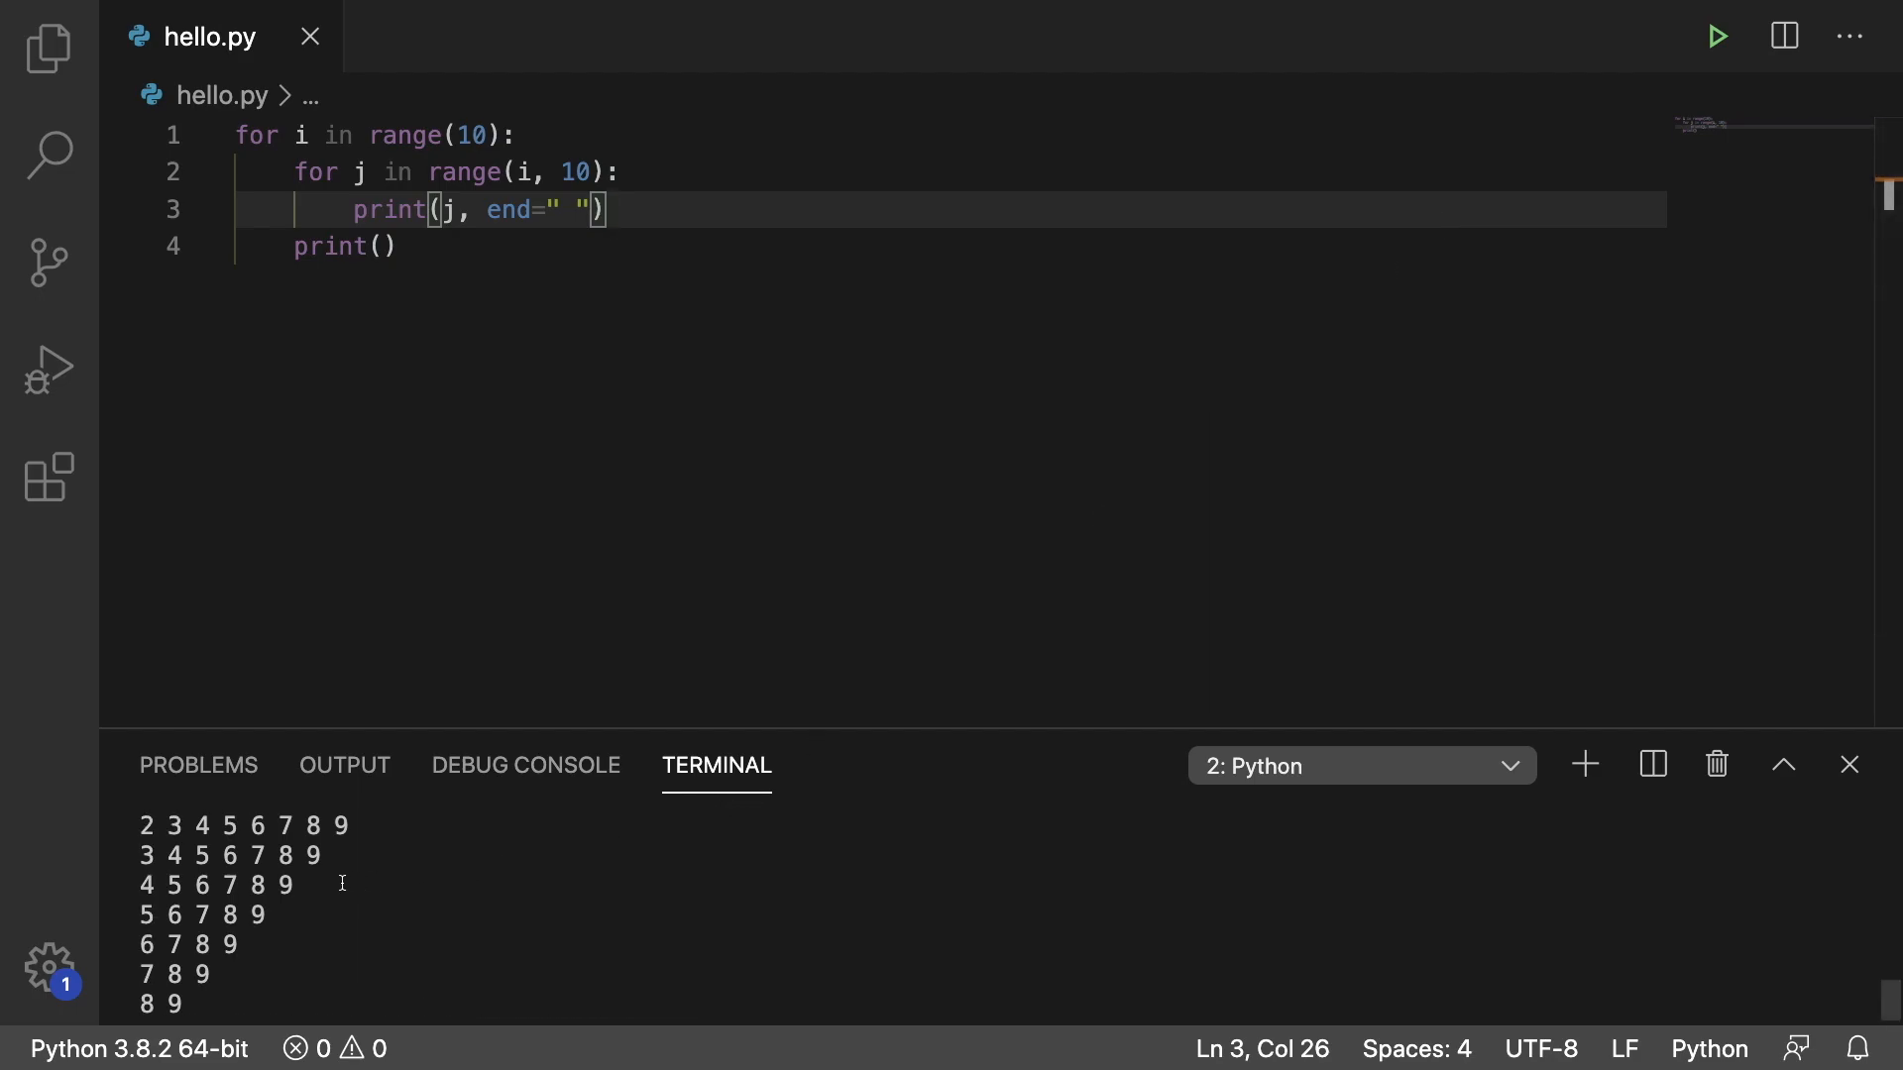
{"action": "left_click", "coordinate": [1717, 35]}
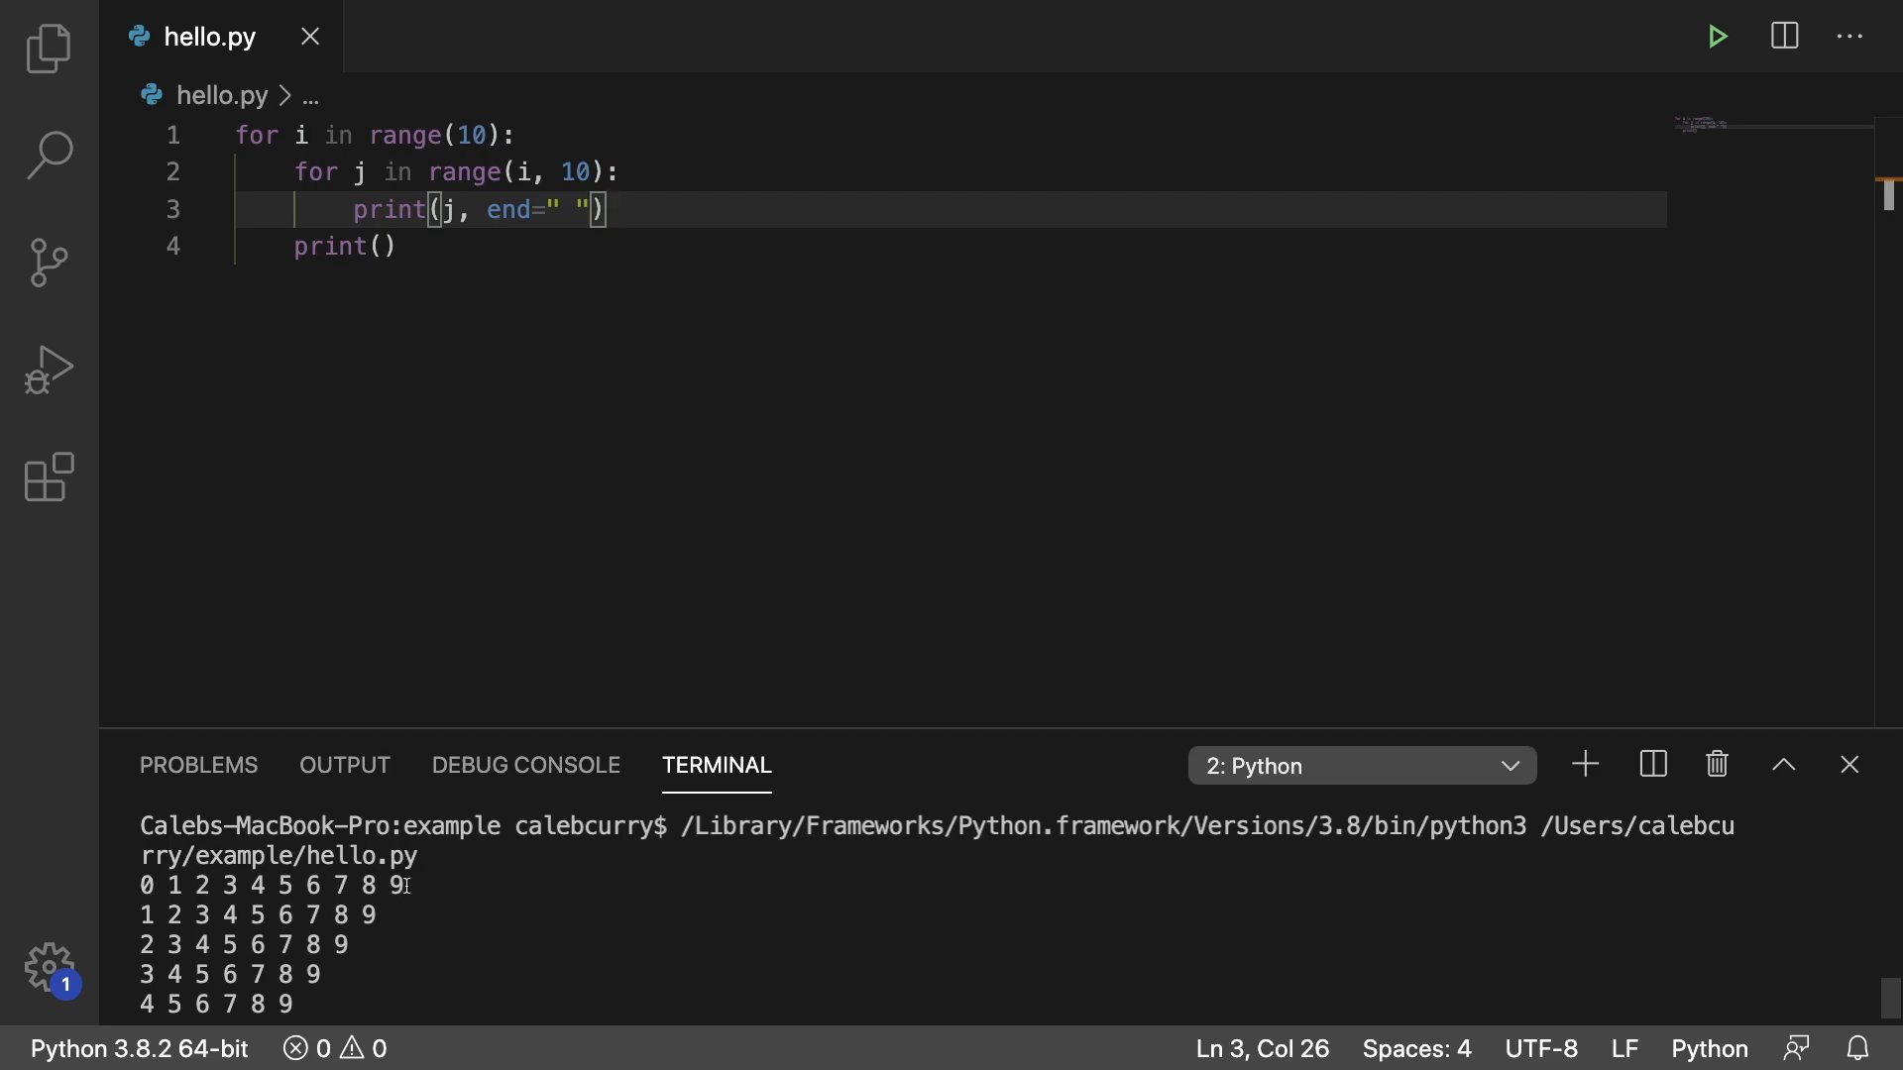
{"action": "mouse_move", "coordinate": [191, 948]}
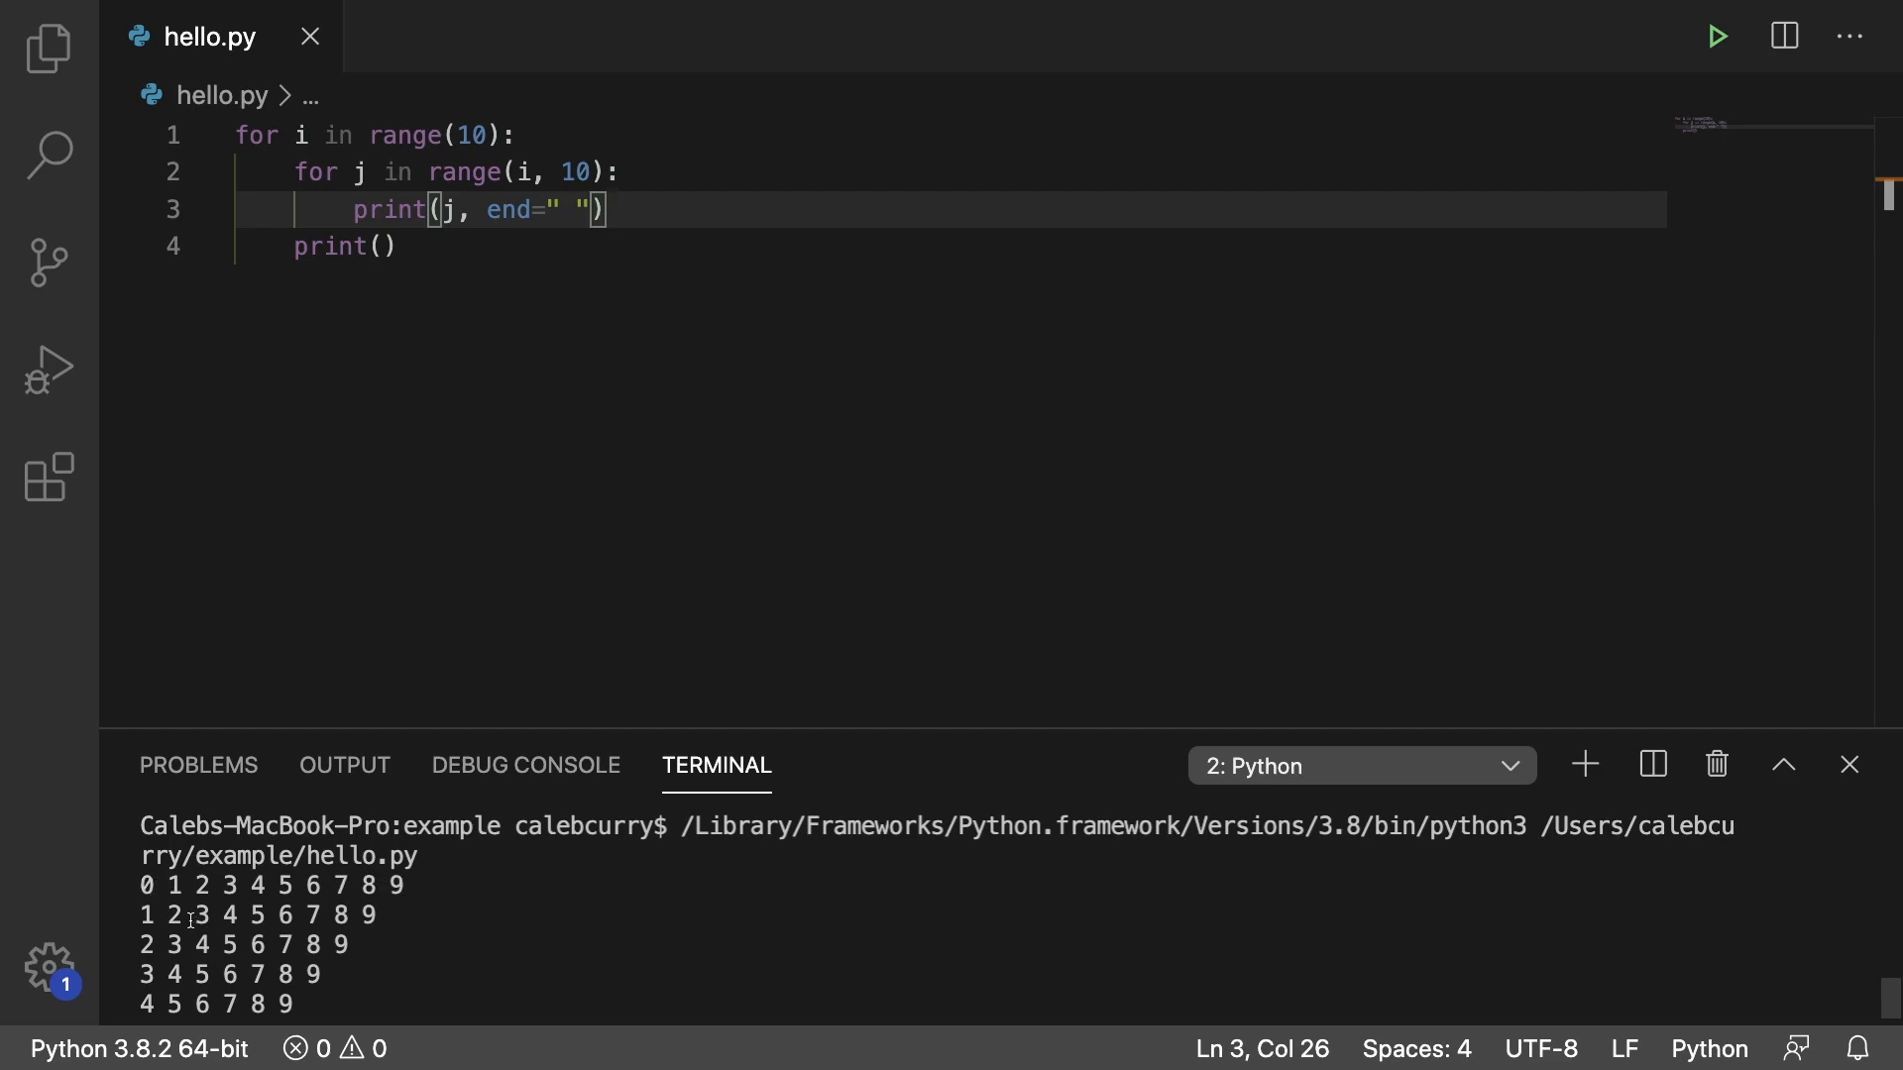
{"action": "mouse_move", "coordinate": [441, 914]}
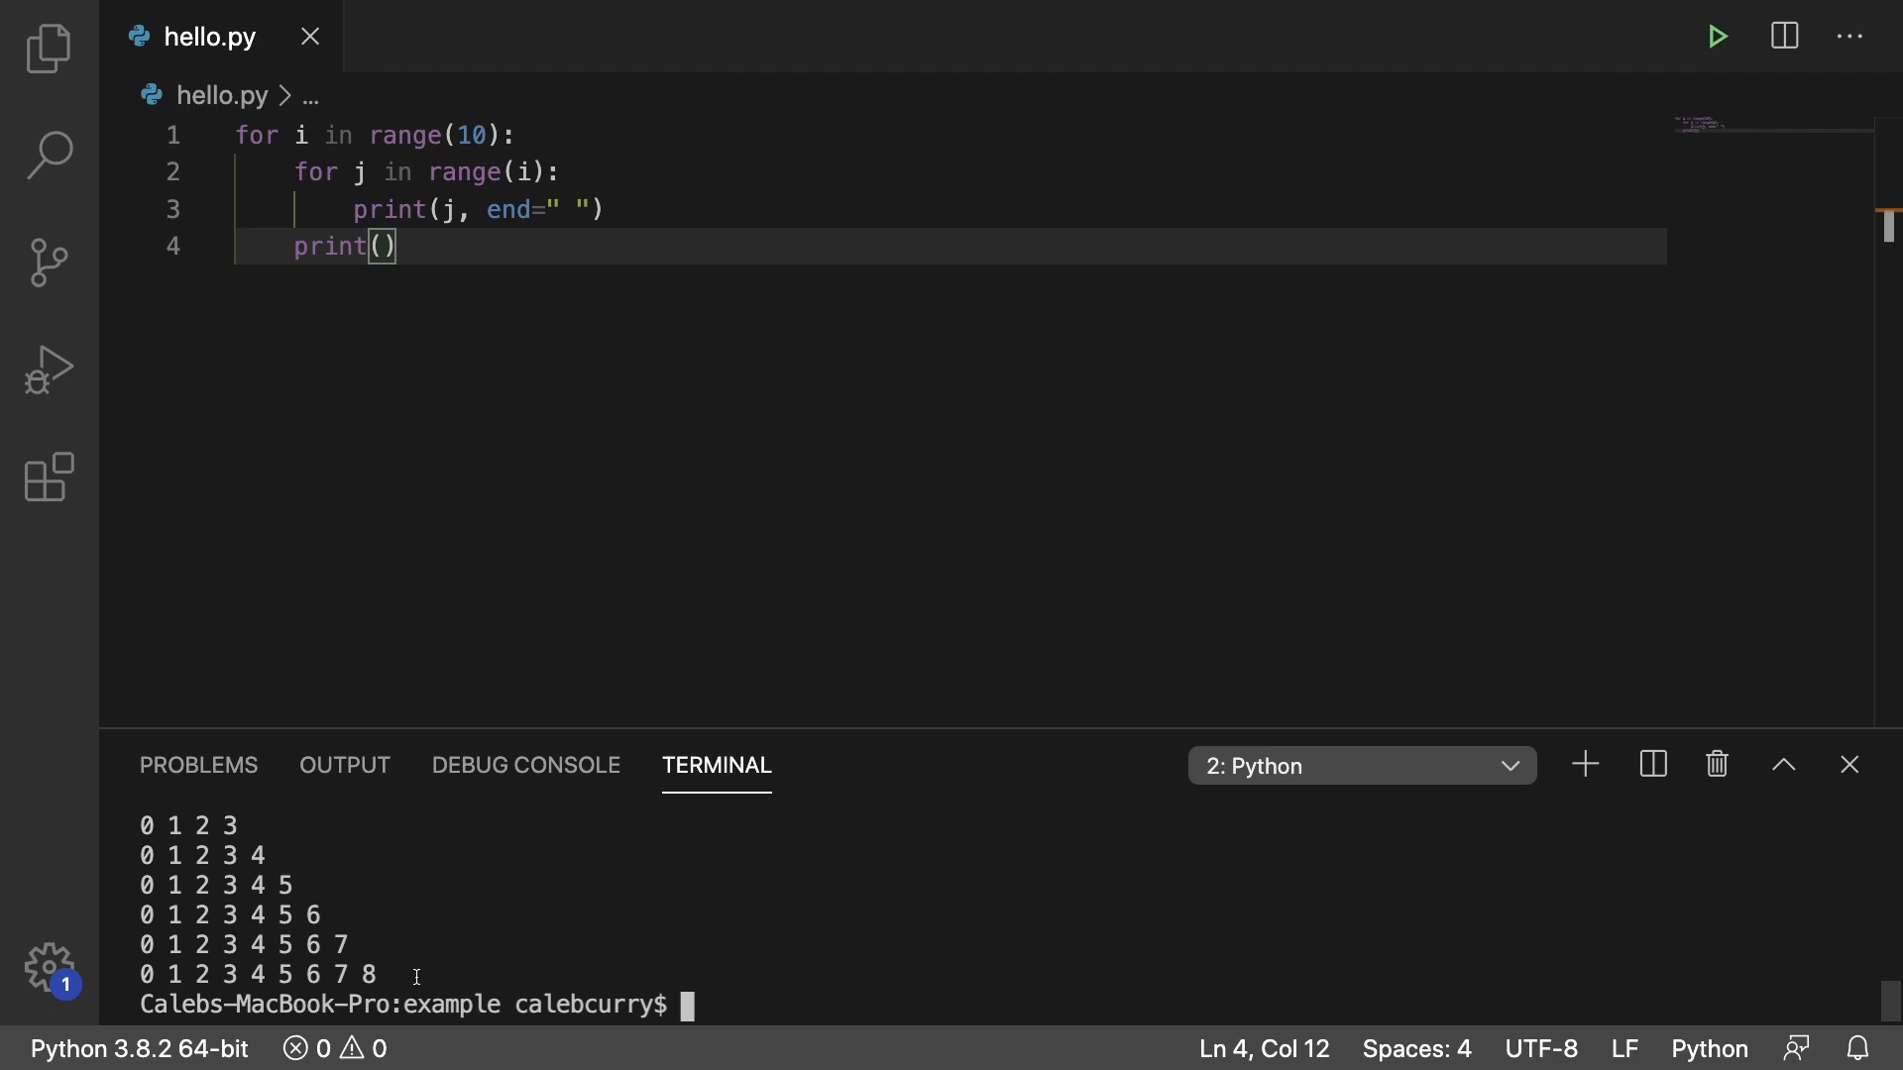
Select the i inside the inner range(i) after running the growing-row version
{"action": "double_click", "coordinate": [471, 135]}
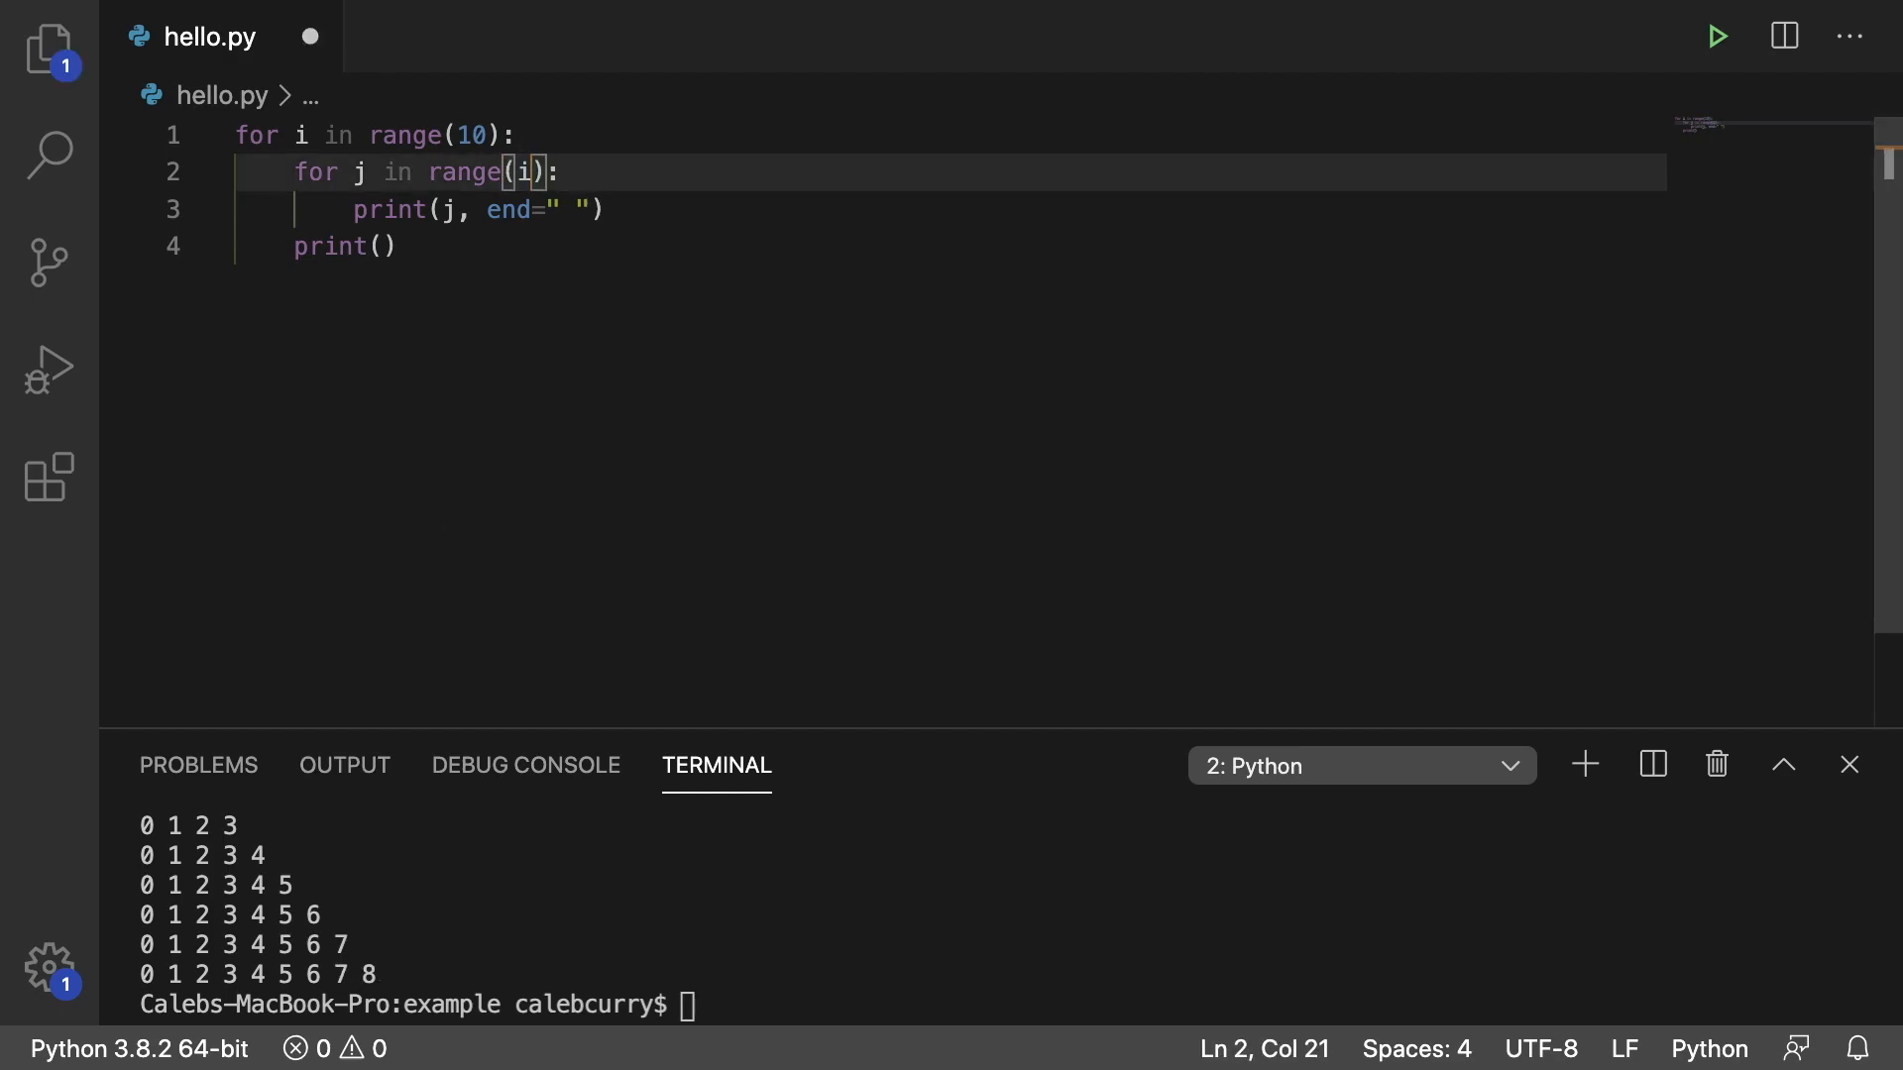
Extend the inner loop to range(i + 1) so the triangle's last row reaches 9
{"action": "type", "text": "+"}
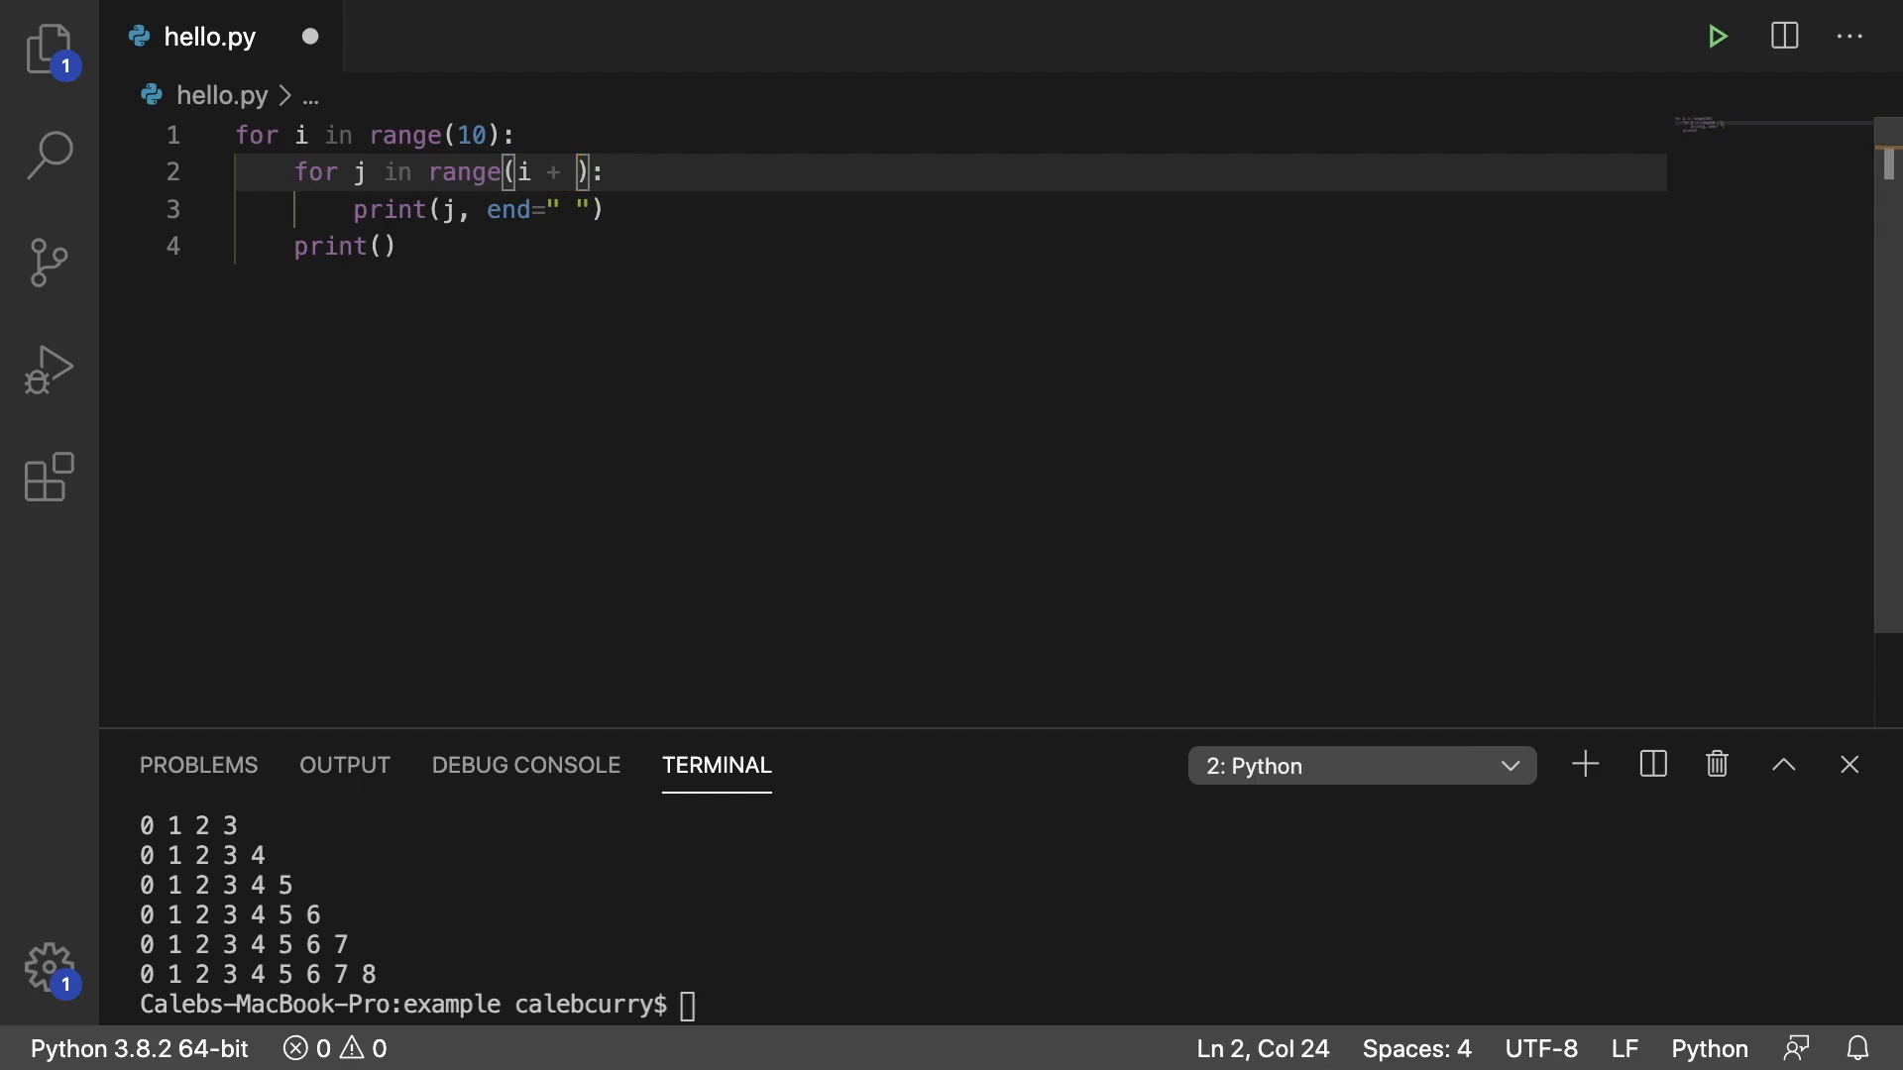
{"action": "type", "text": "1"}
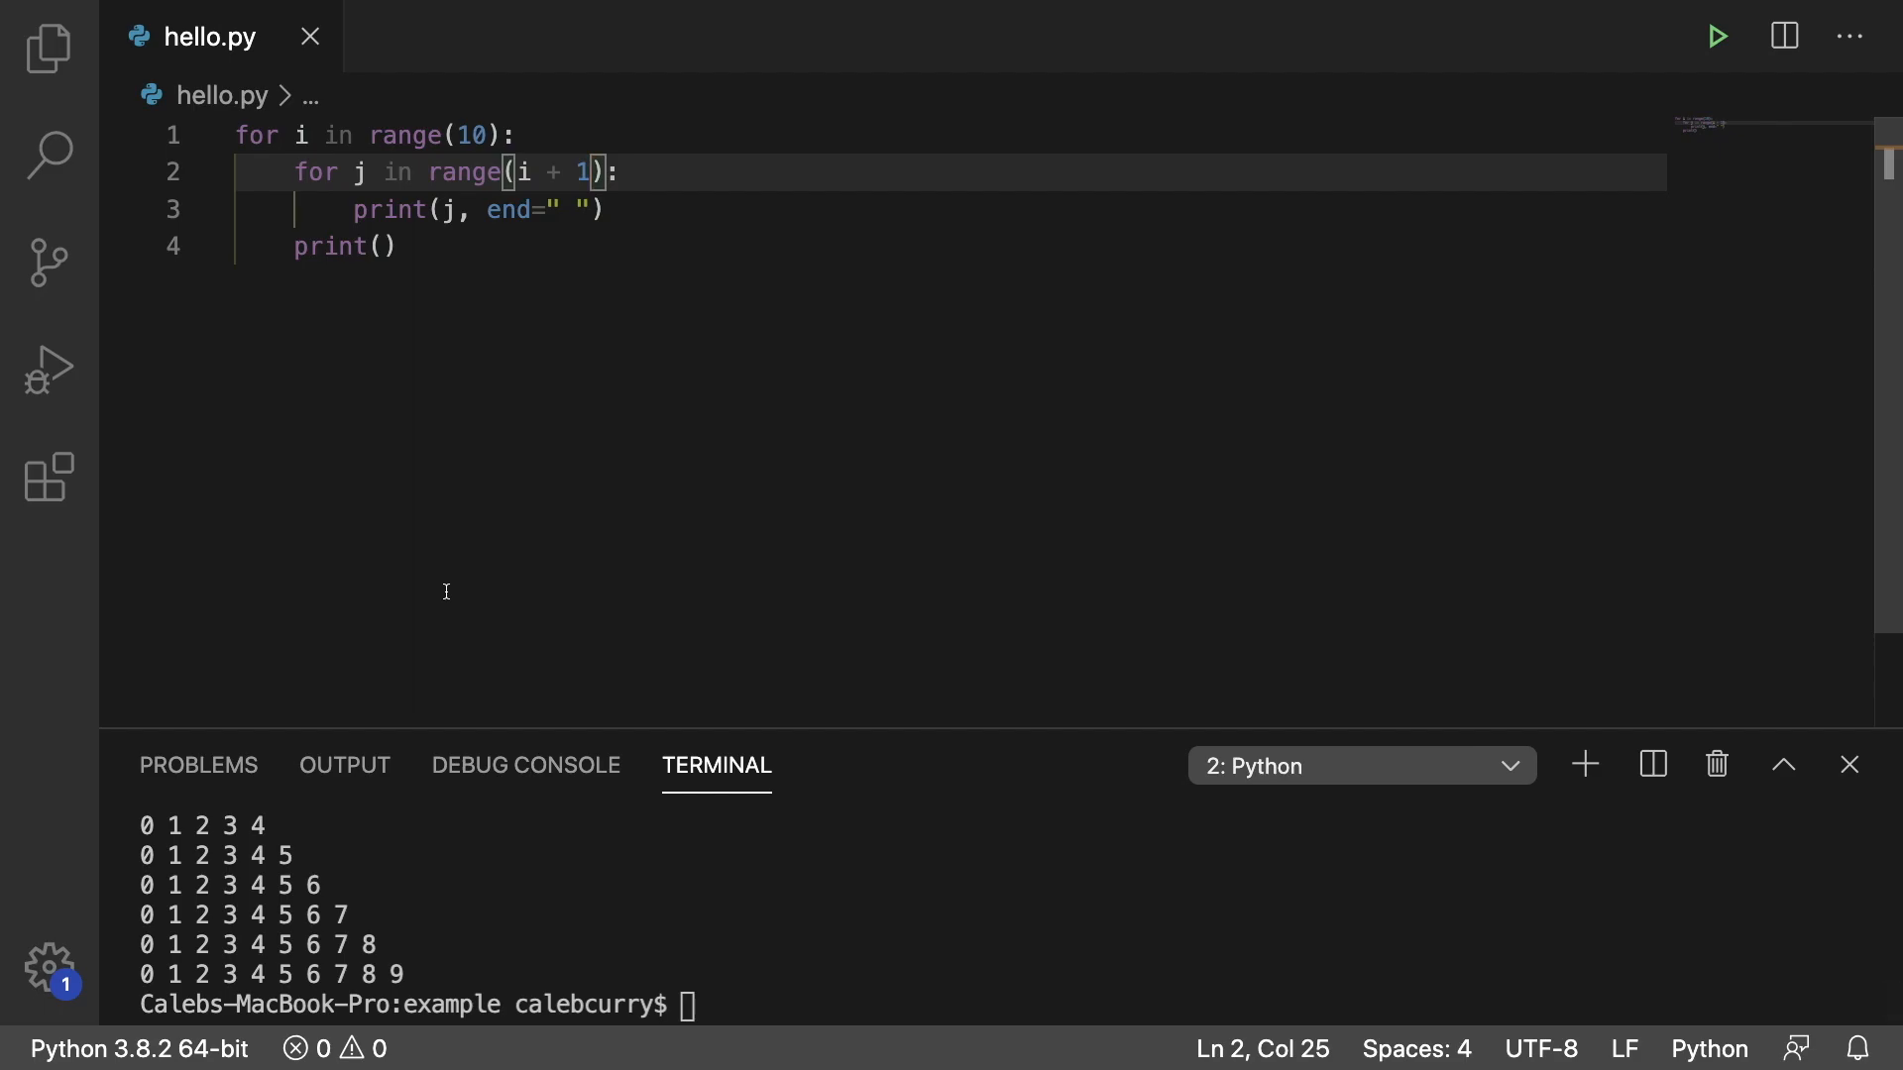
{"action": "mouse_move", "coordinate": [636, 908]}
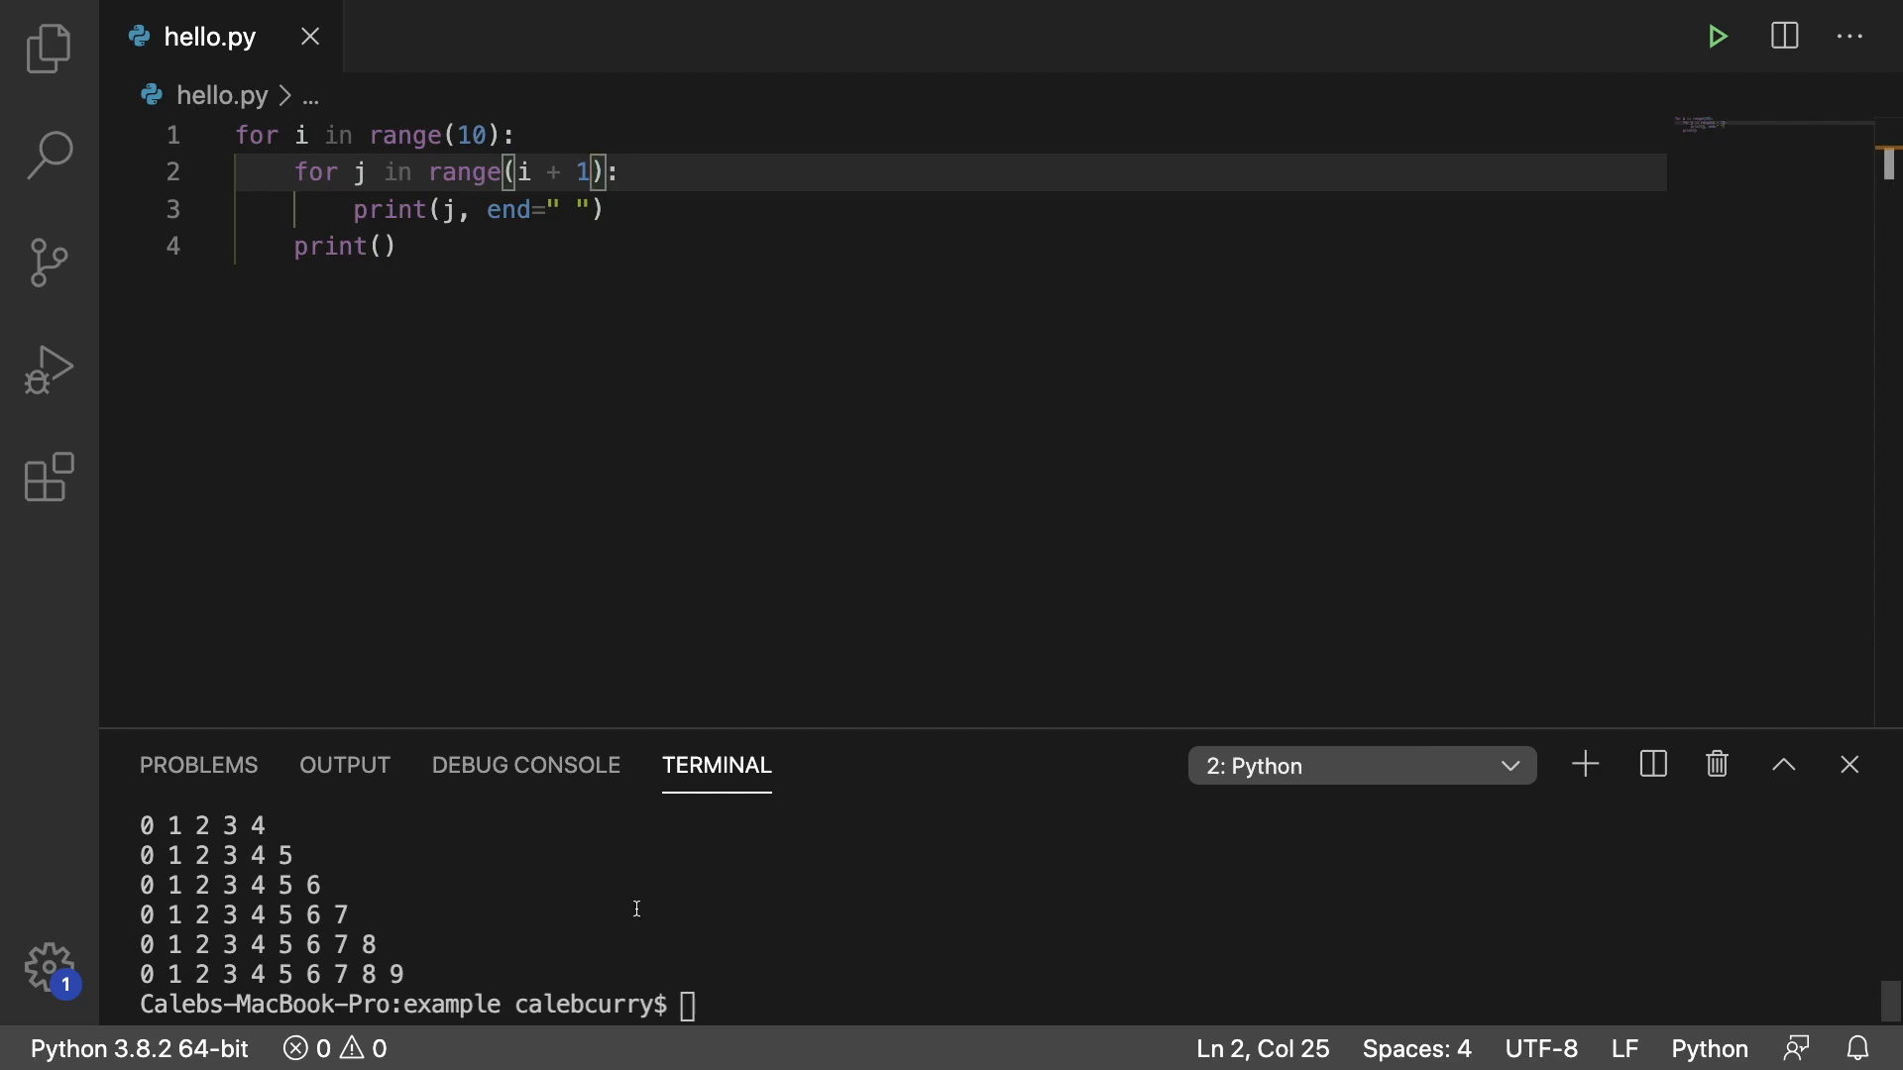